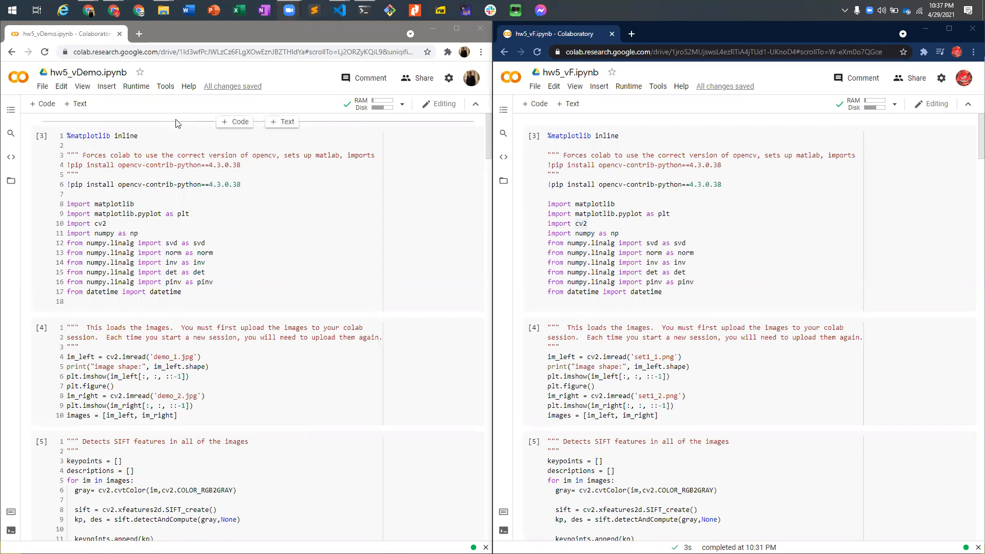
# Run hw5_vF from the setup cell onward so both castle photos load and display
pyautogui.click(639, 170)
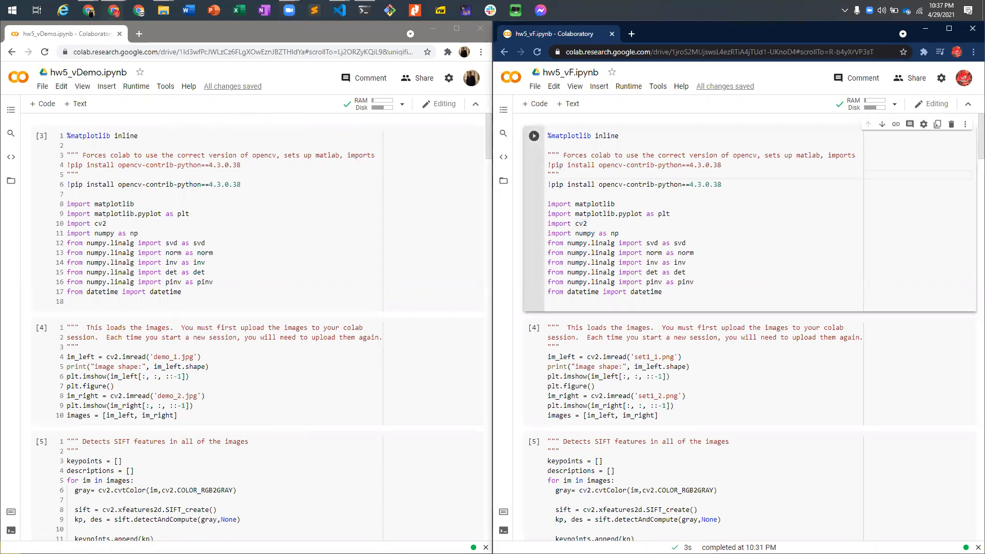
pyautogui.moveTo(772, 290)
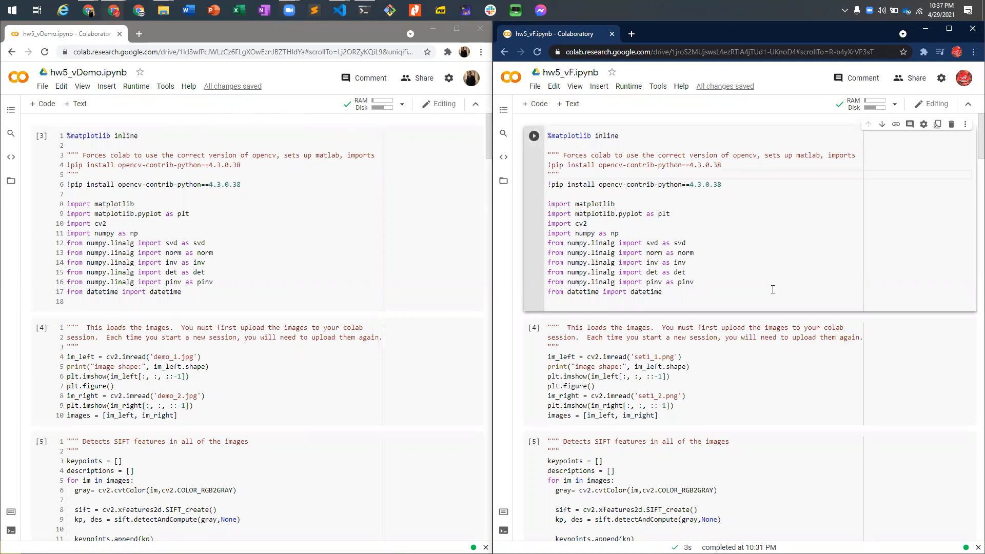
pyautogui.click(534, 136)
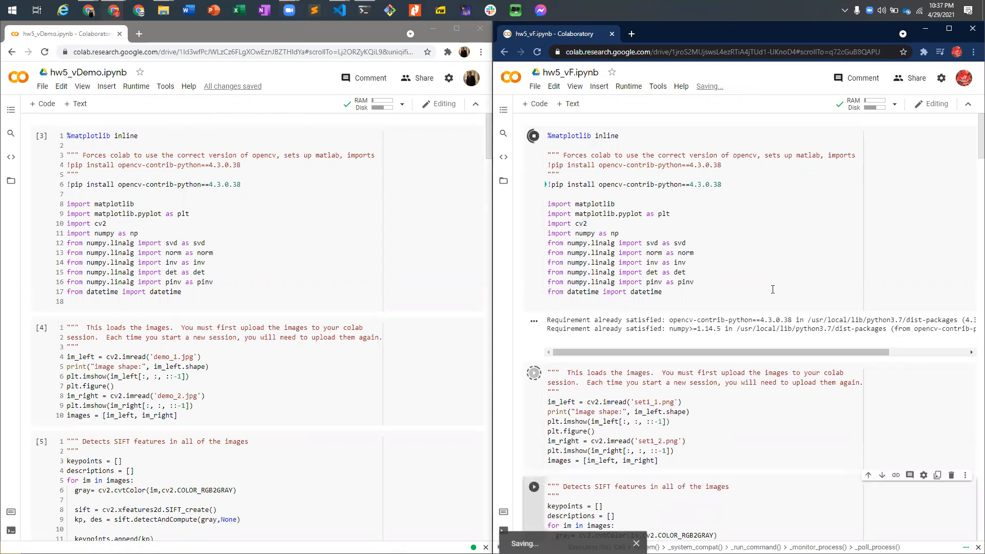
pyautogui.scroll(-3)
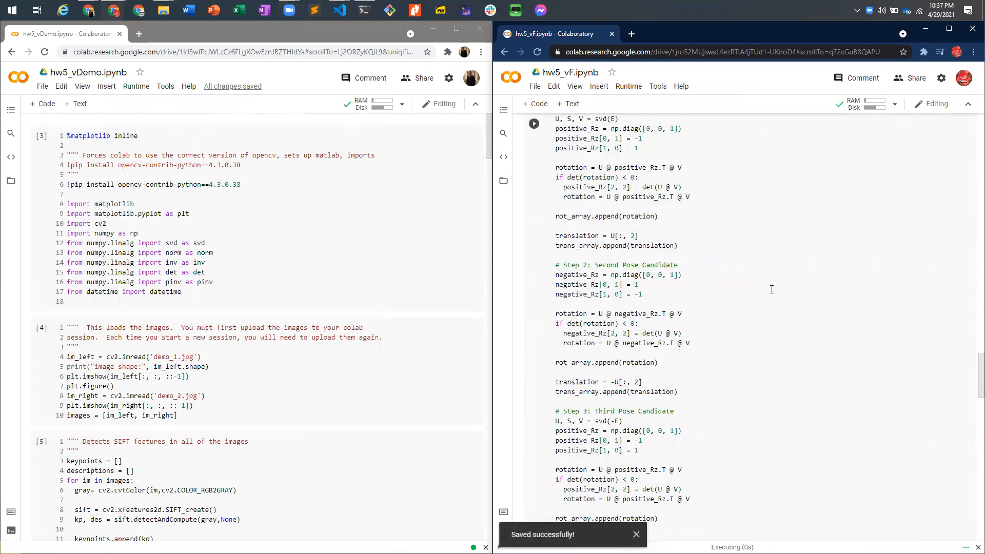
pyautogui.scroll(3)
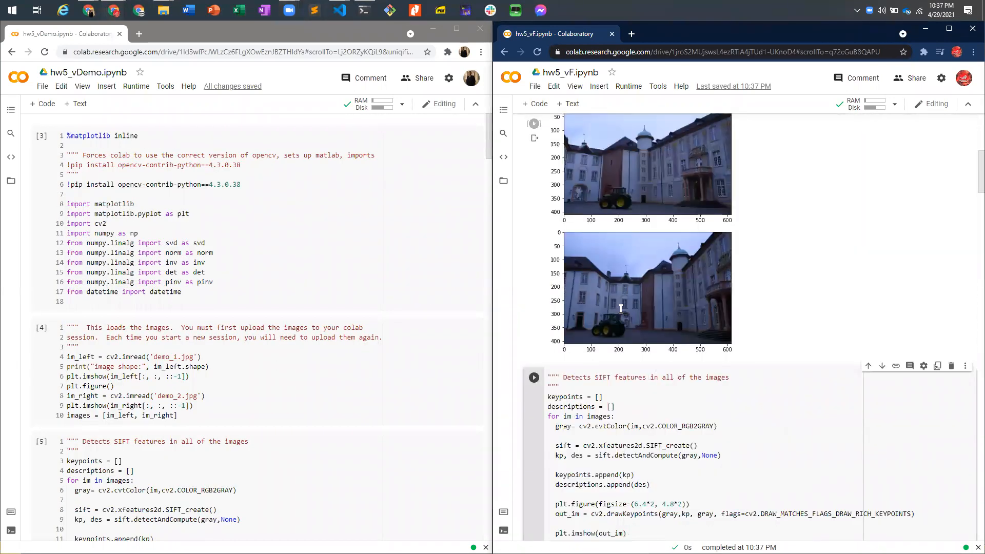
# Scroll up in hw5_vDemo to its two loaded building photos
pyautogui.scroll(3)
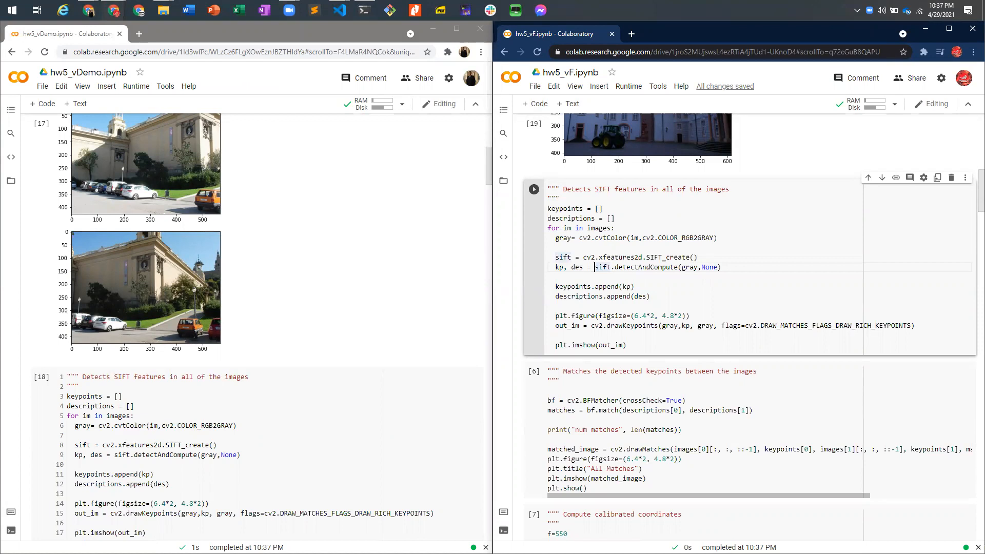
pyautogui.moveTo(902, 114)
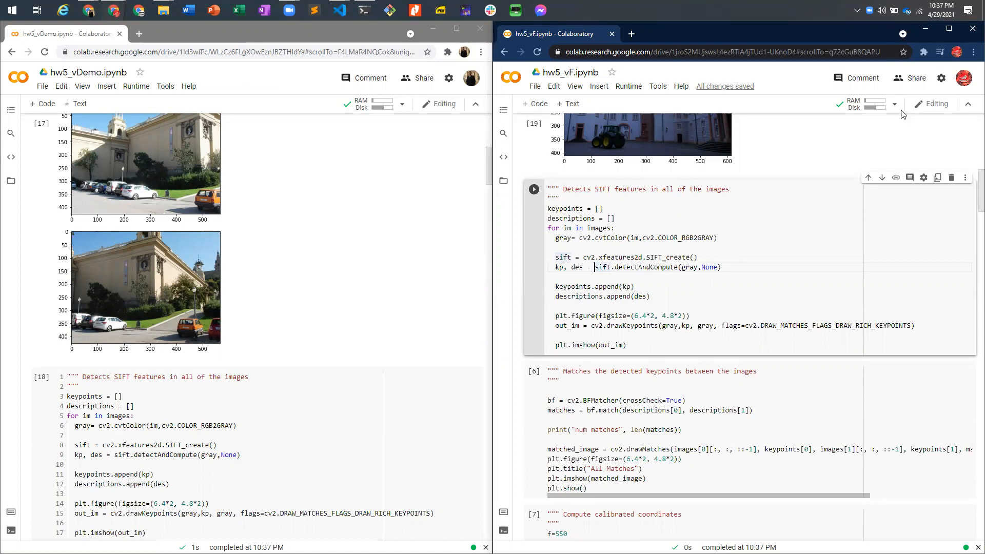
pyautogui.moveTo(687, 237)
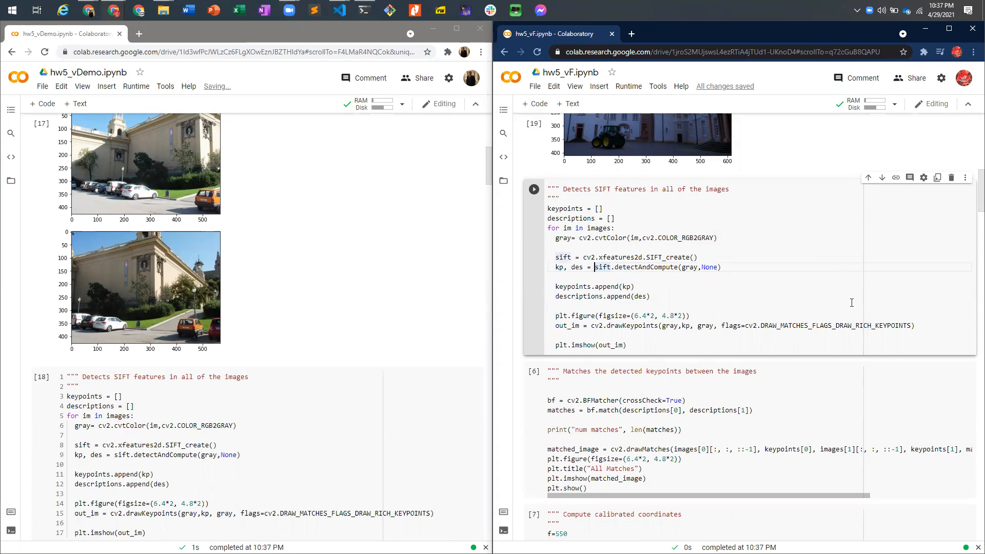
pyautogui.moveTo(695, 283)
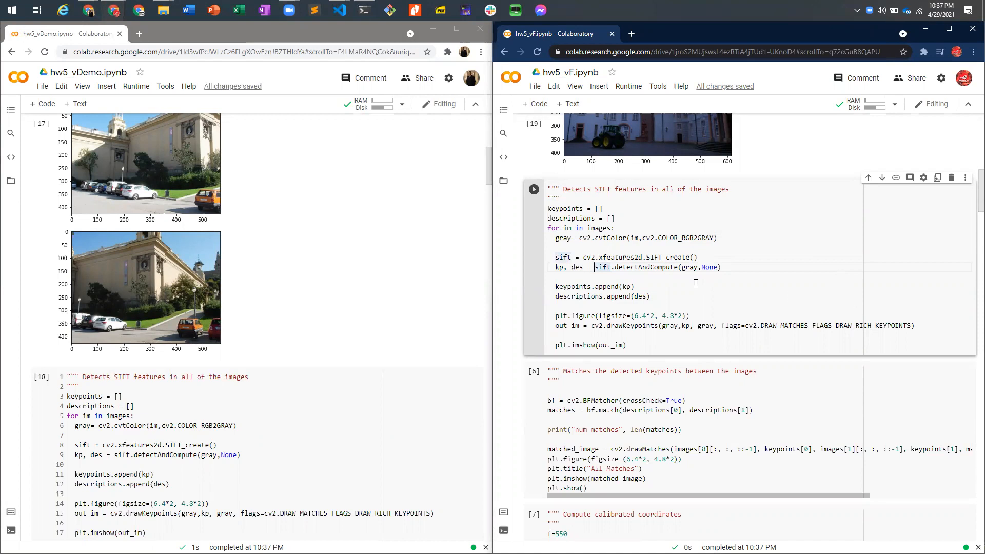
pyautogui.moveTo(722, 334)
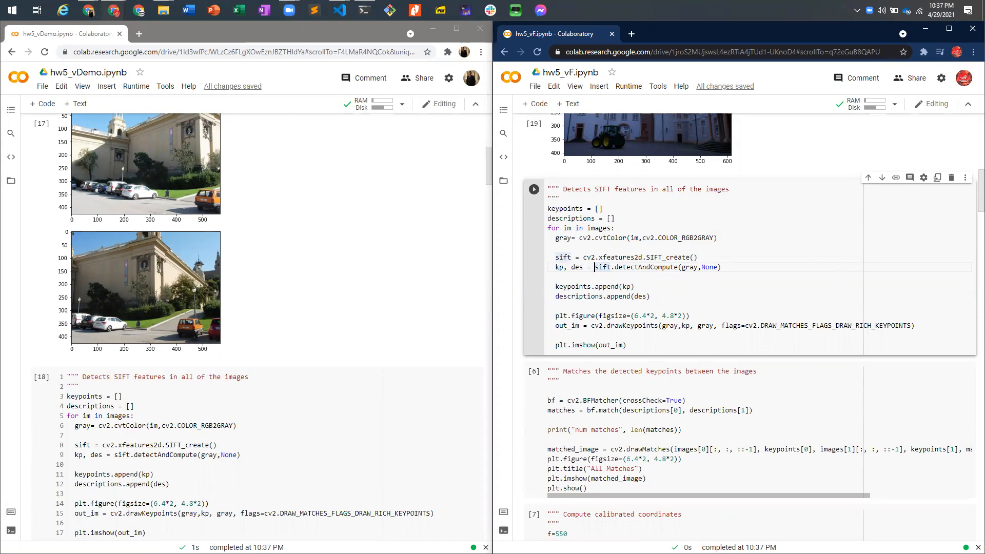
pyautogui.moveTo(942, 363)
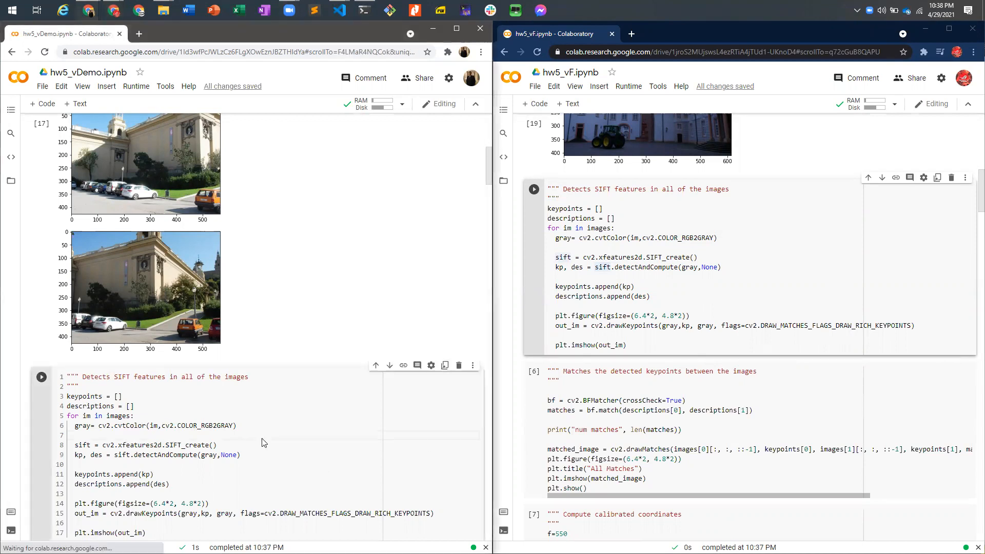
# Run SIFT and matching in hw5_vDemo (456 matches) and matching in hw5_vF (393 matches)
pyautogui.click(42, 375)
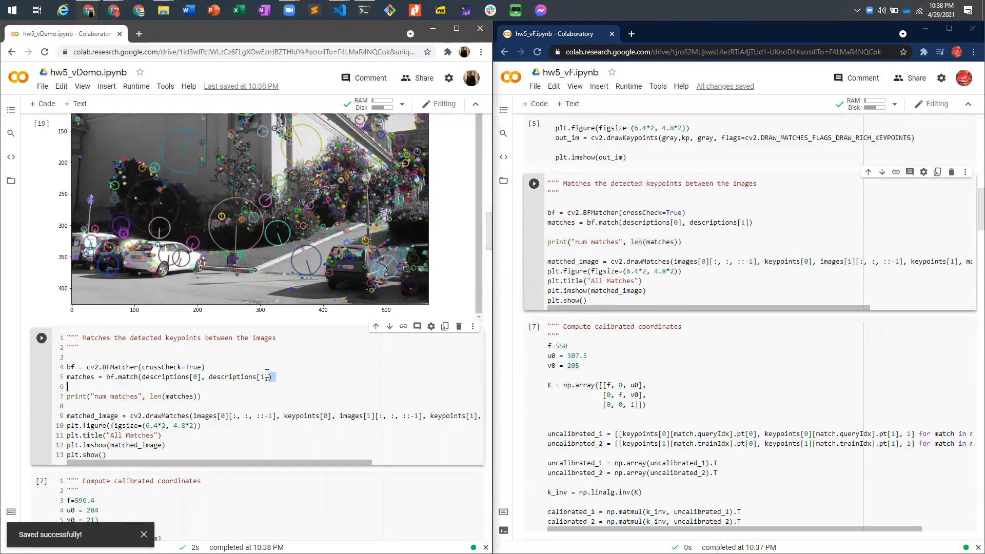
pyautogui.click(41, 338)
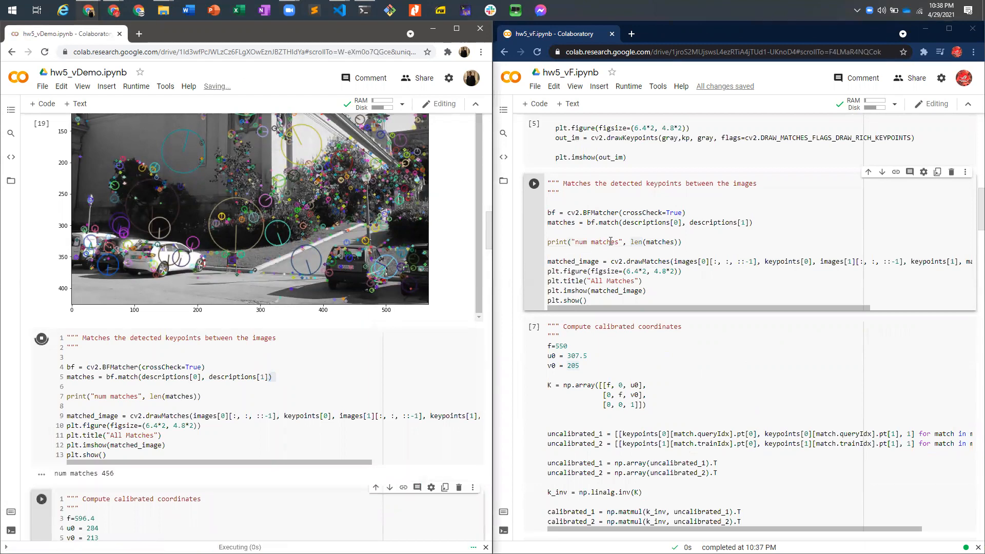
pyautogui.click(533, 182)
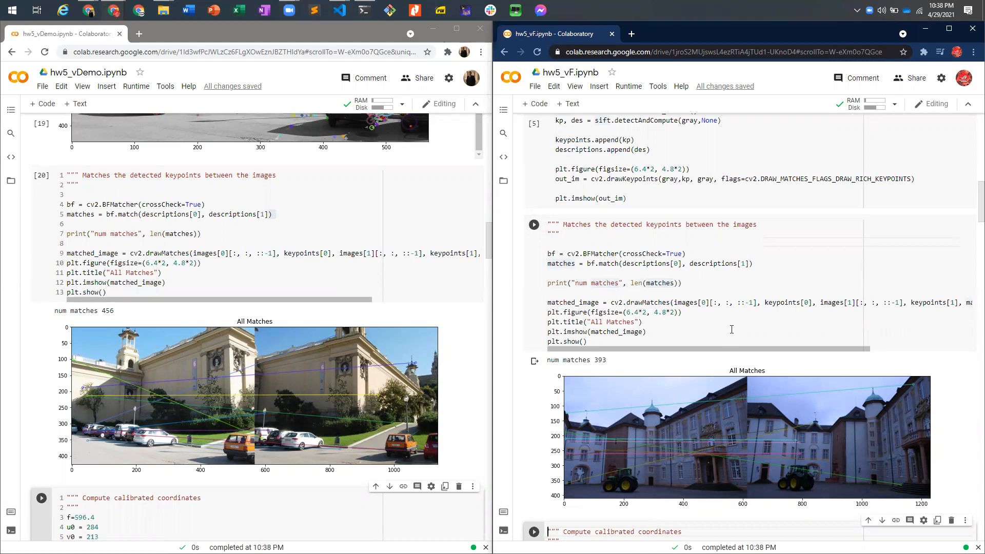
pyautogui.scroll(-3)
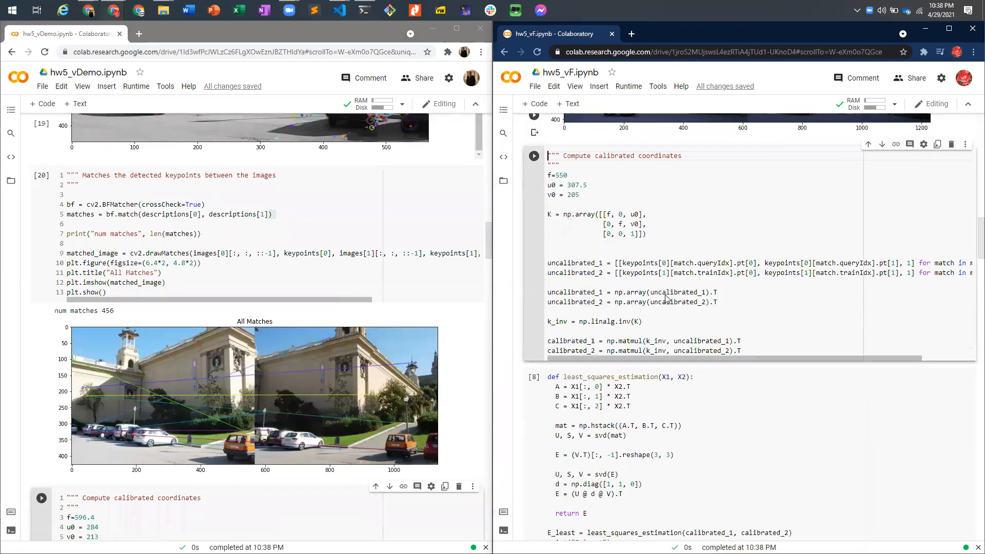
pyautogui.scroll(-3)
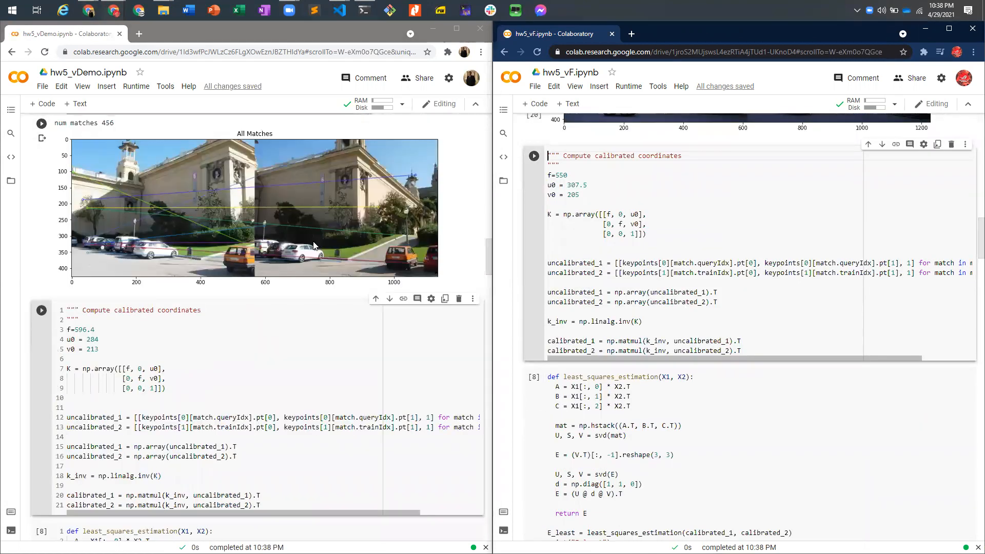
# Run the calibrated-coordinates and least-squares E cells in hw5_vF and hw5_vDemo
pyautogui.click(697, 273)
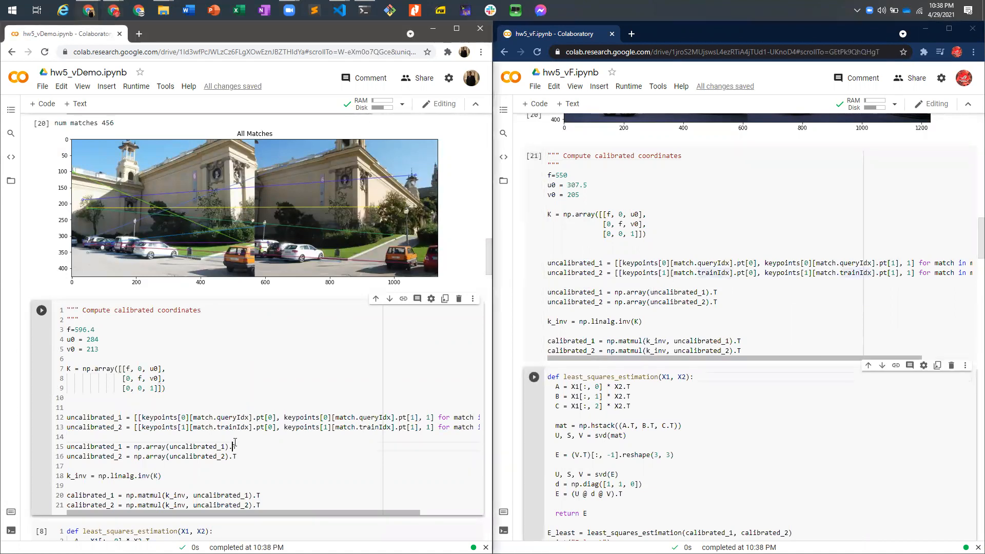
pyautogui.press('ctrl+s')
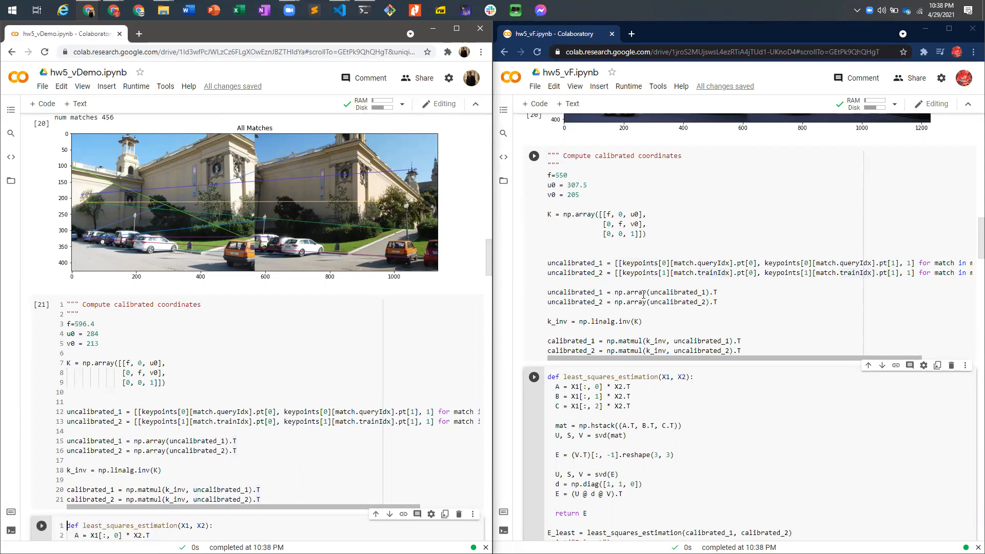
pyautogui.scroll(-3)
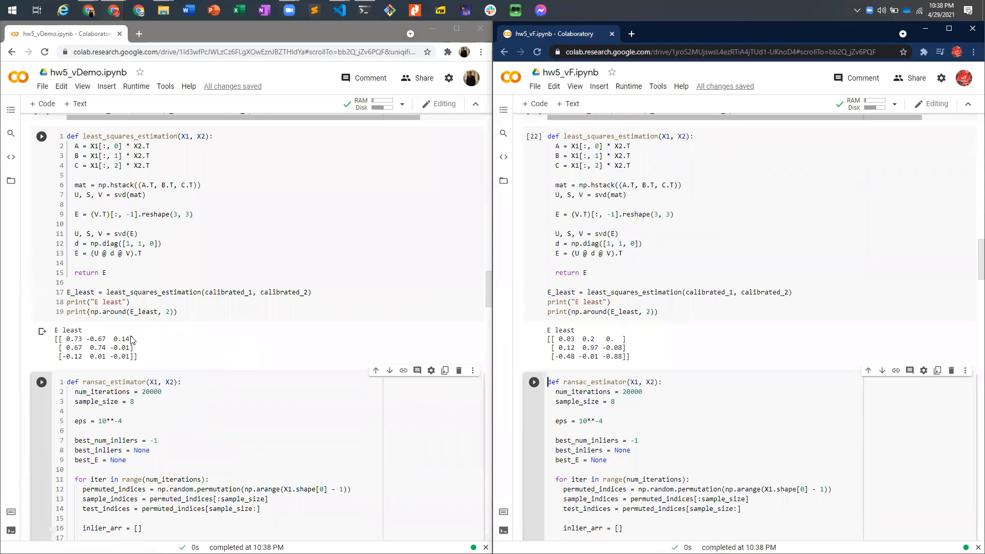
pyautogui.moveTo(308, 331)
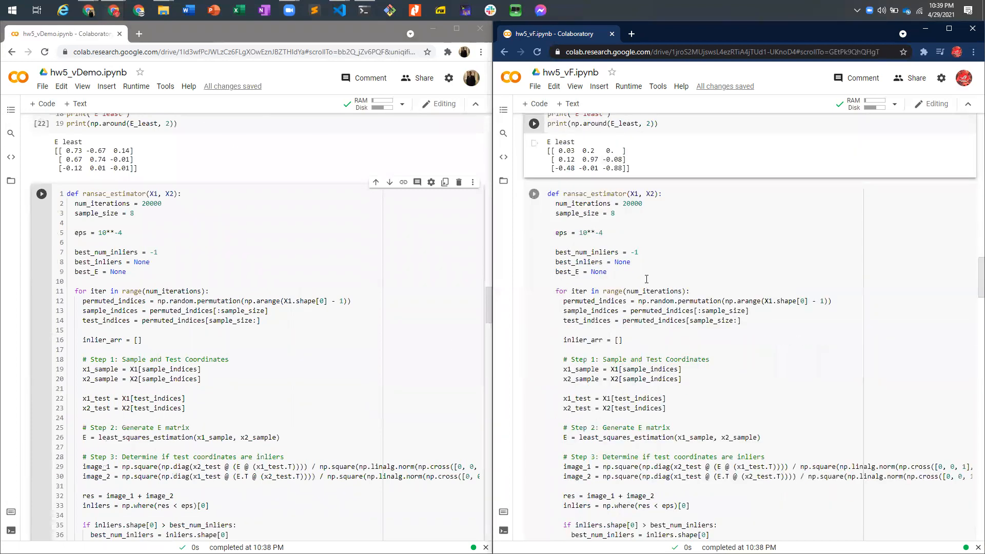
# Run ransac_estimator and review E_ransac with its 209-inlier match plot
pyautogui.click(607, 271)
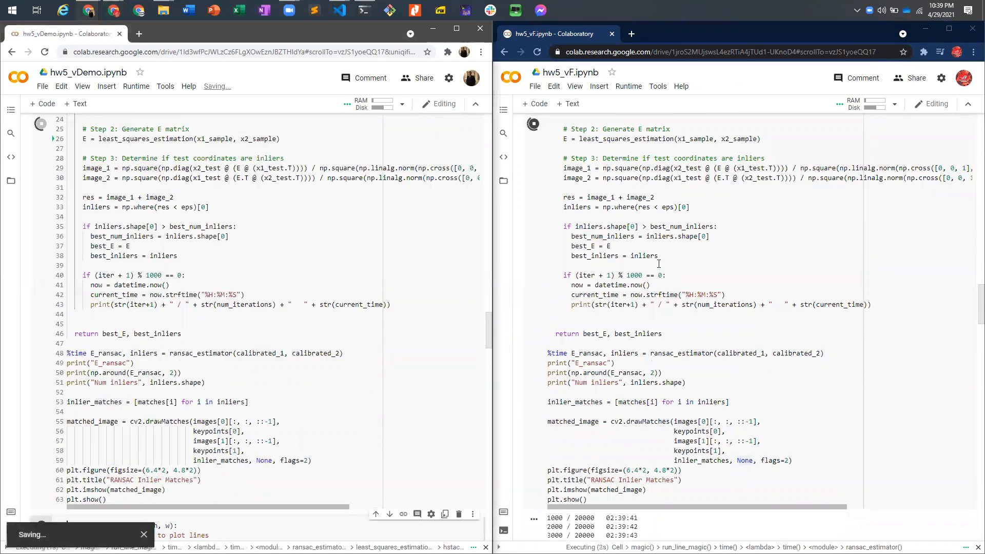
pyautogui.scroll(3)
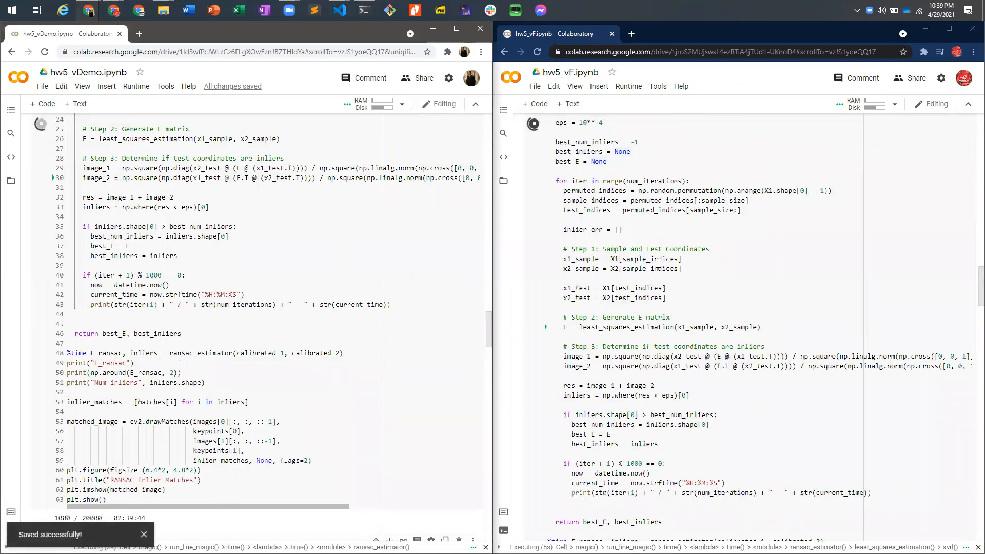
pyautogui.scroll(3)
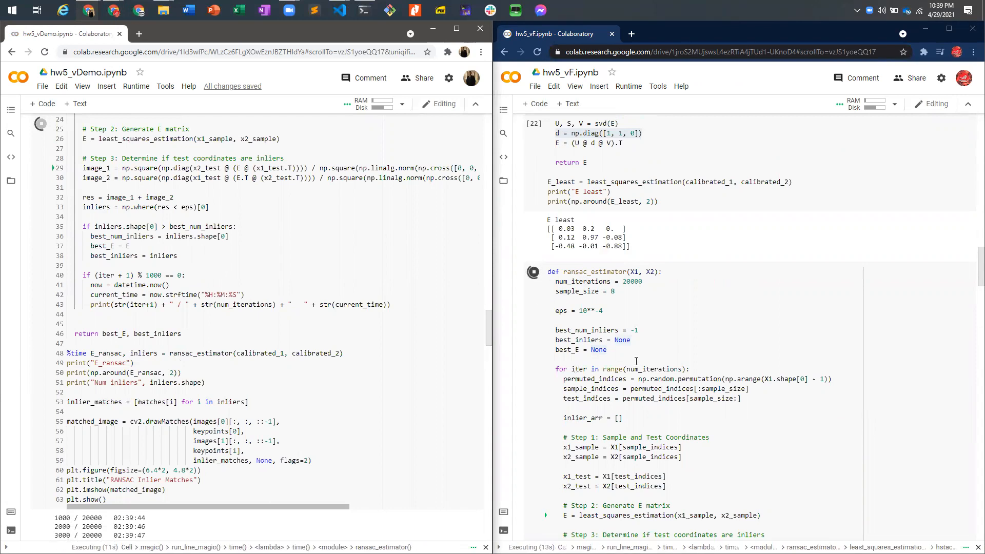
pyautogui.scroll(-3)
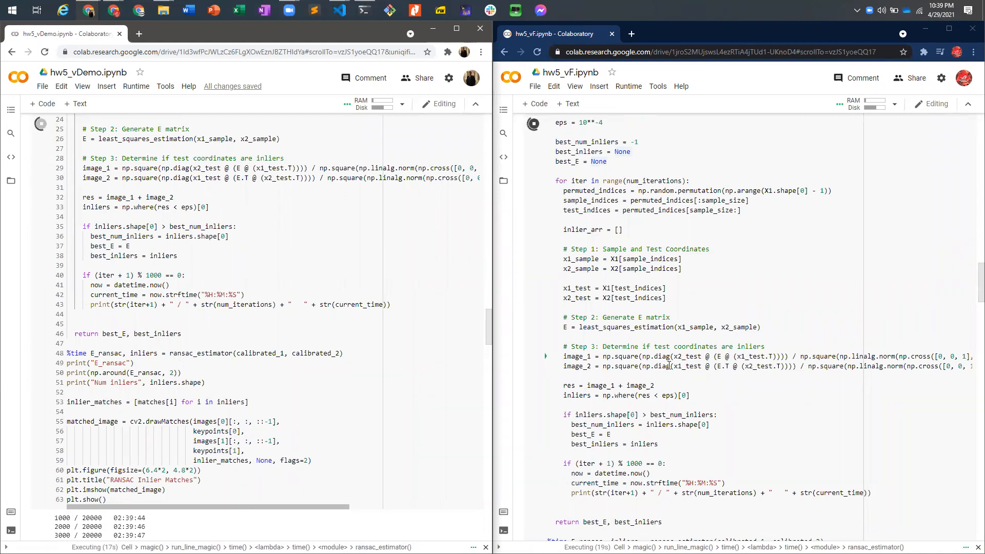
pyautogui.scroll(3)
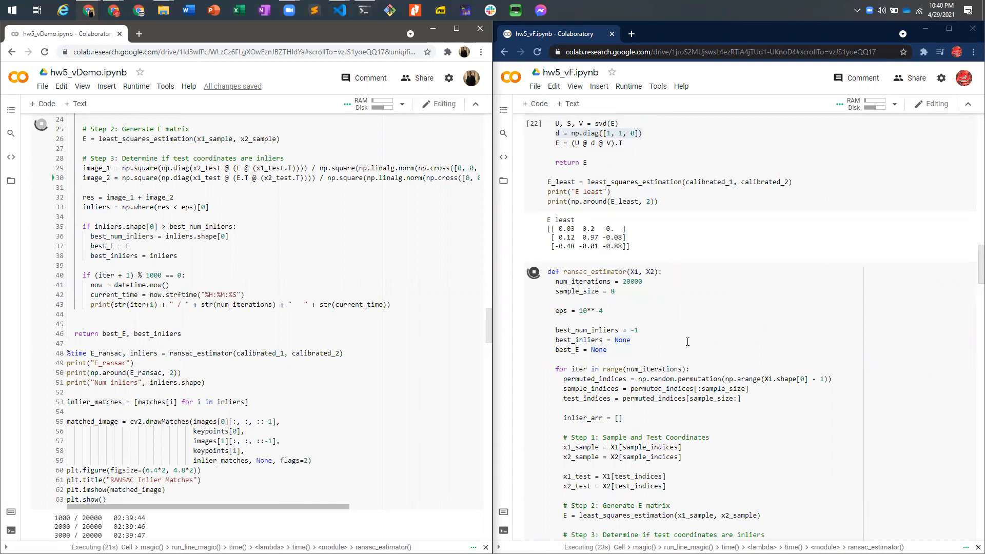
pyautogui.scroll(-3)
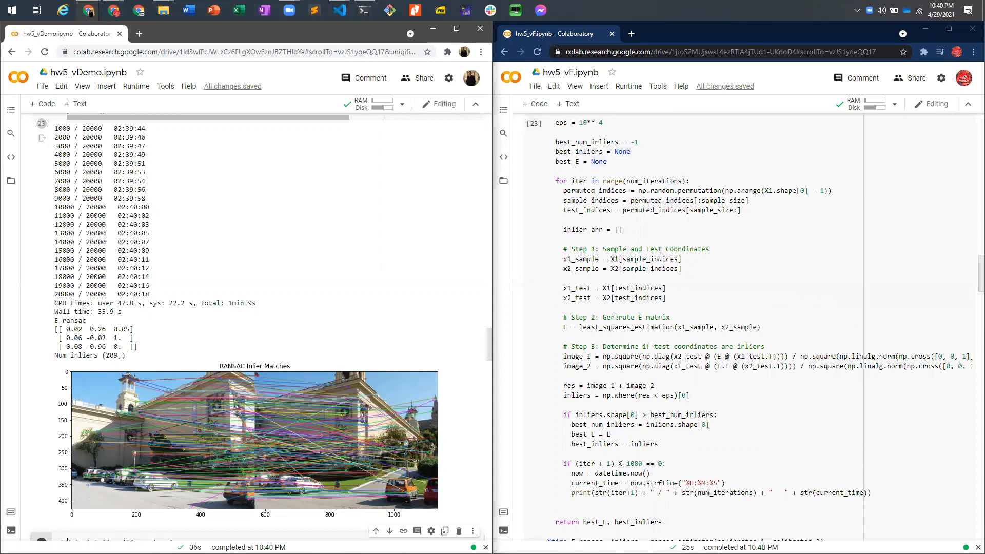
# Scroll down to hw5_vF's RANSAC result showing 154 inliers and its match plot
pyautogui.scroll(-3)
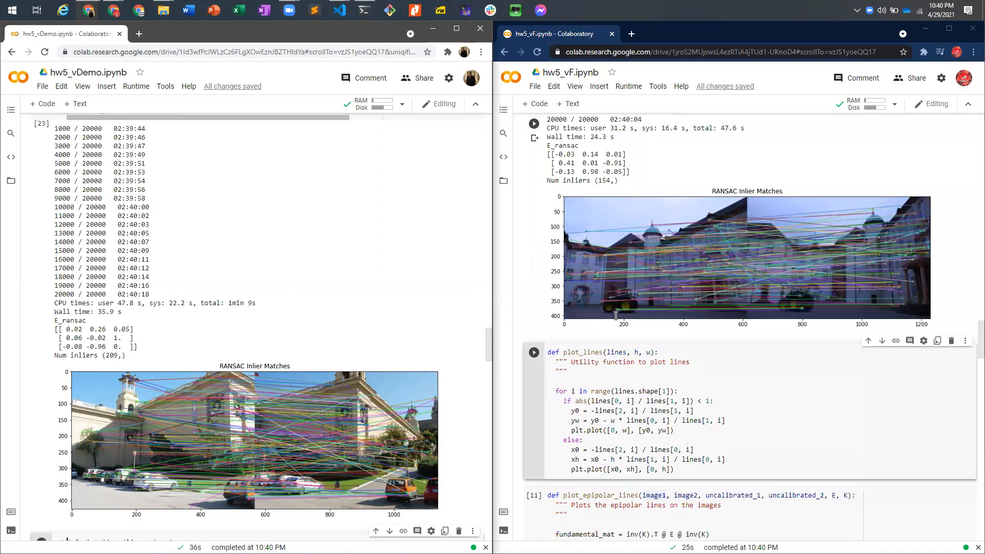
pyautogui.scroll(-3)
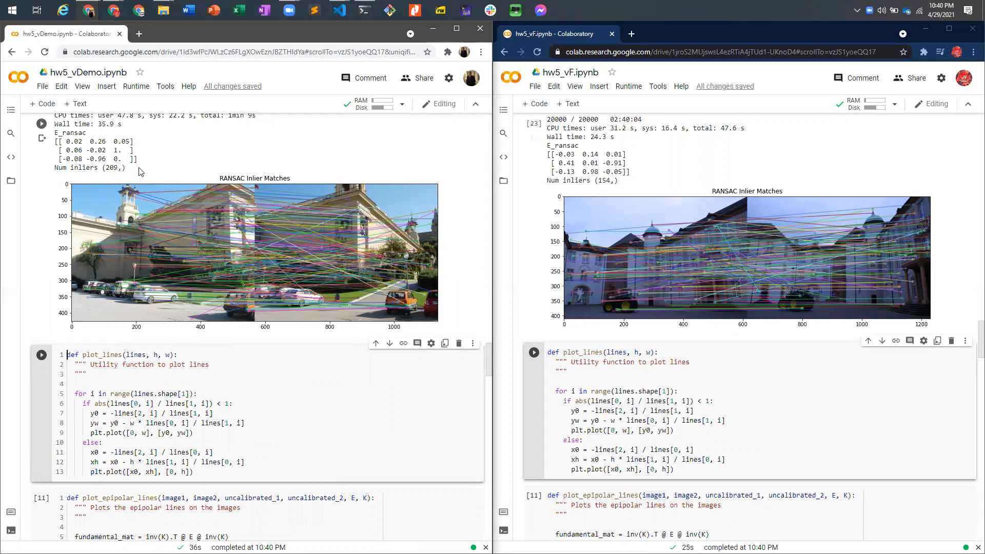
pyautogui.moveTo(152, 176)
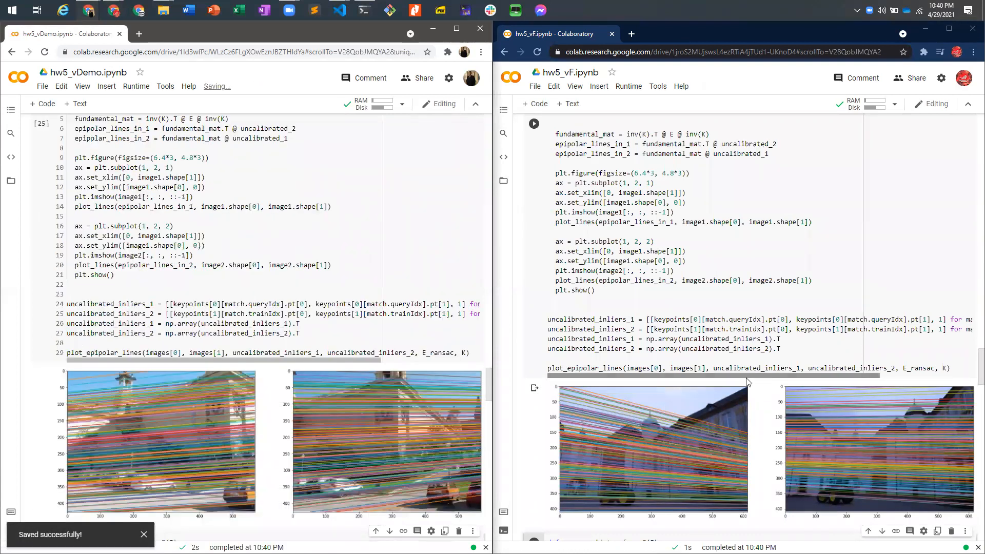
pyautogui.scroll(3)
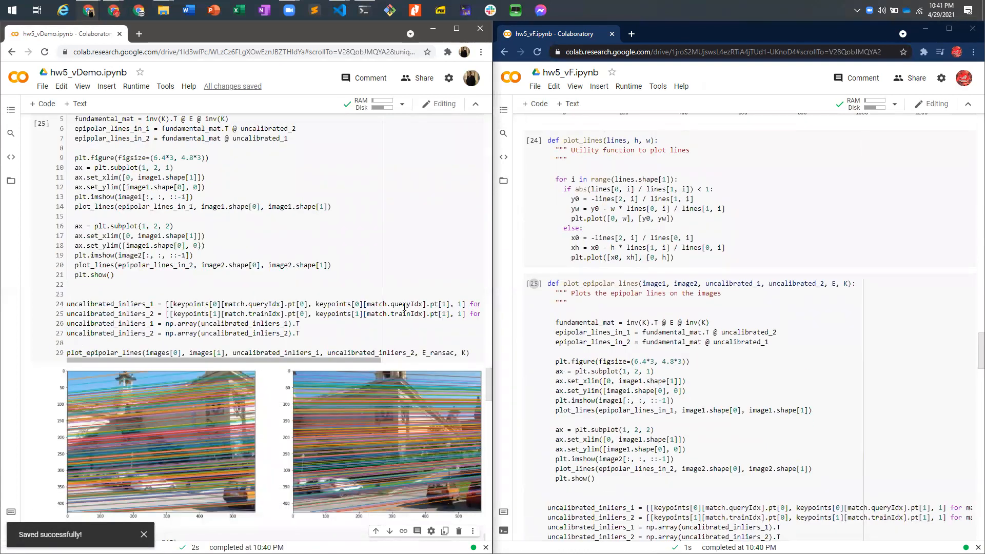
pyautogui.scroll(3)
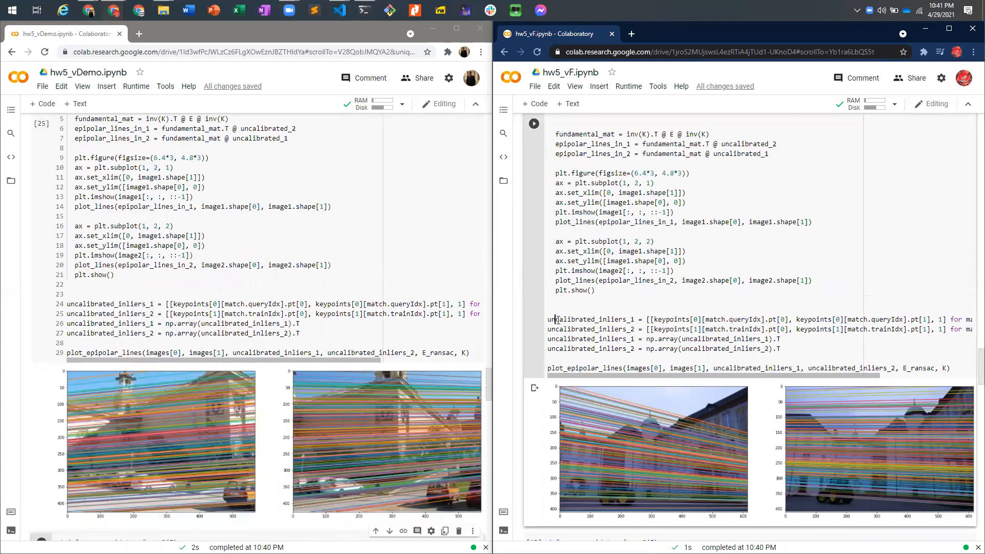
pyautogui.doubleClick(588, 319)
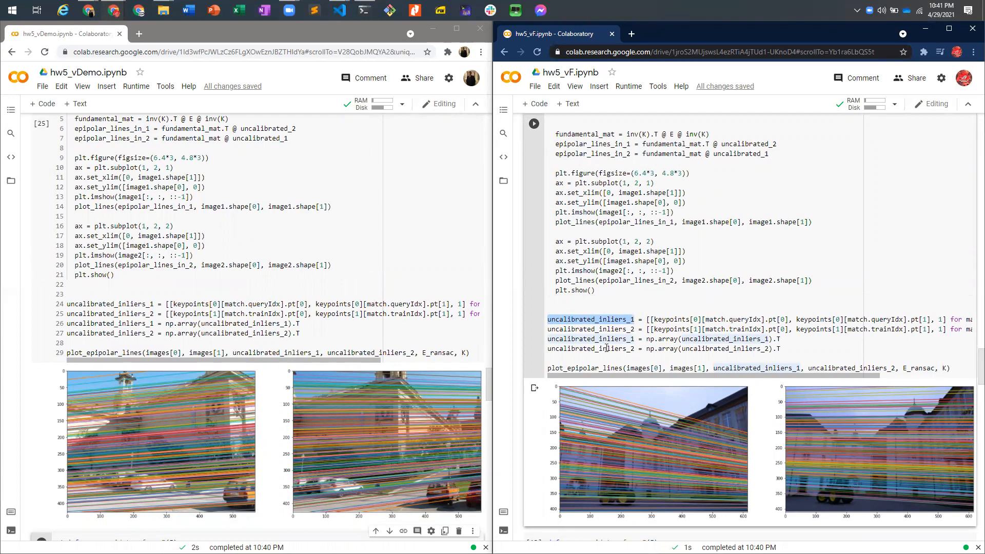
pyautogui.scroll(-3)
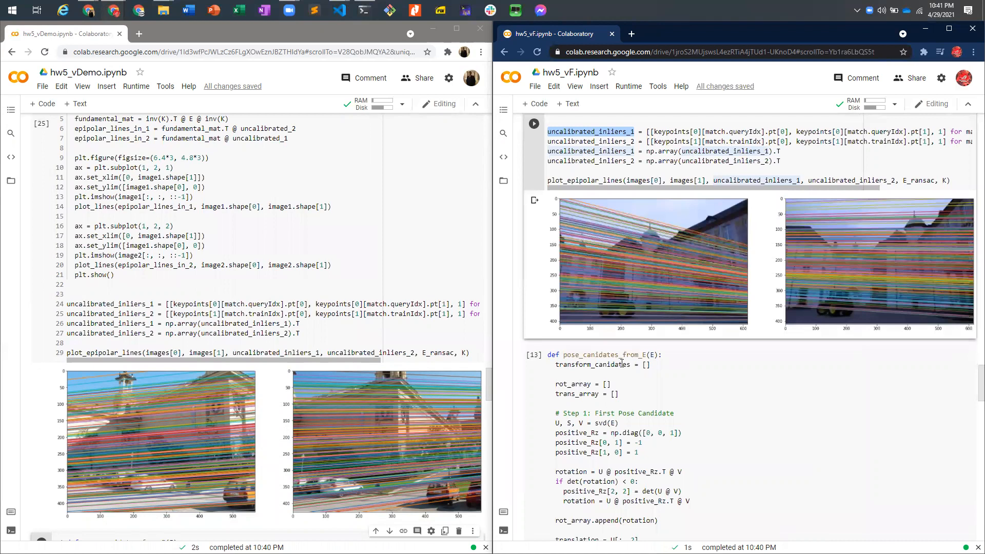
# Run pose_canidates_from_E in the demo notebook and review the four printed R, T candidates
pyautogui.scroll(-3)
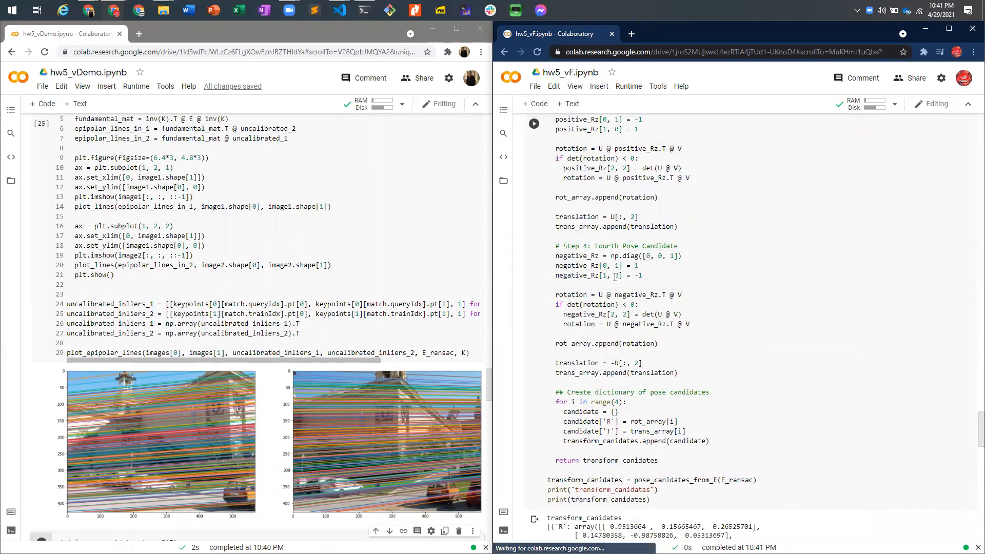
pyautogui.scroll(-3)
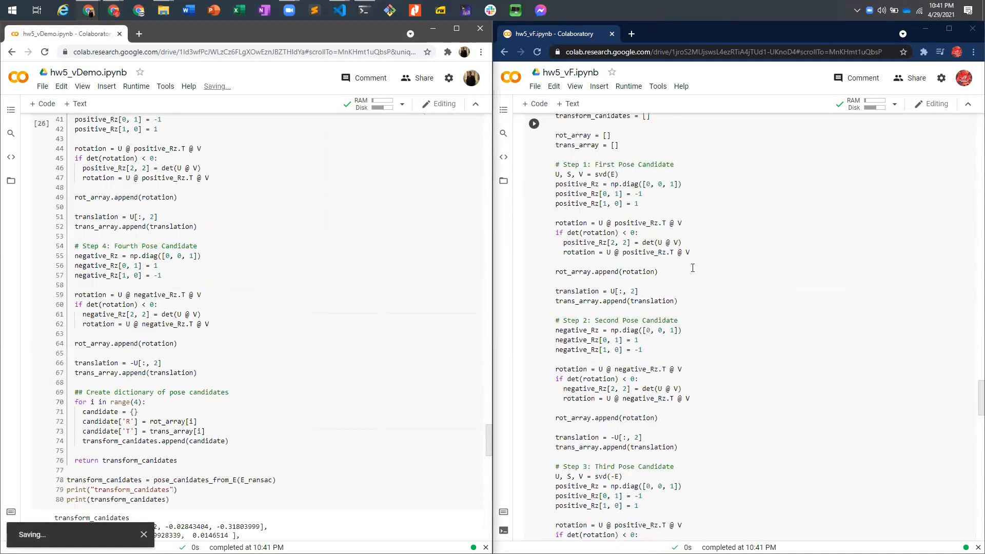
pyautogui.scroll(3)
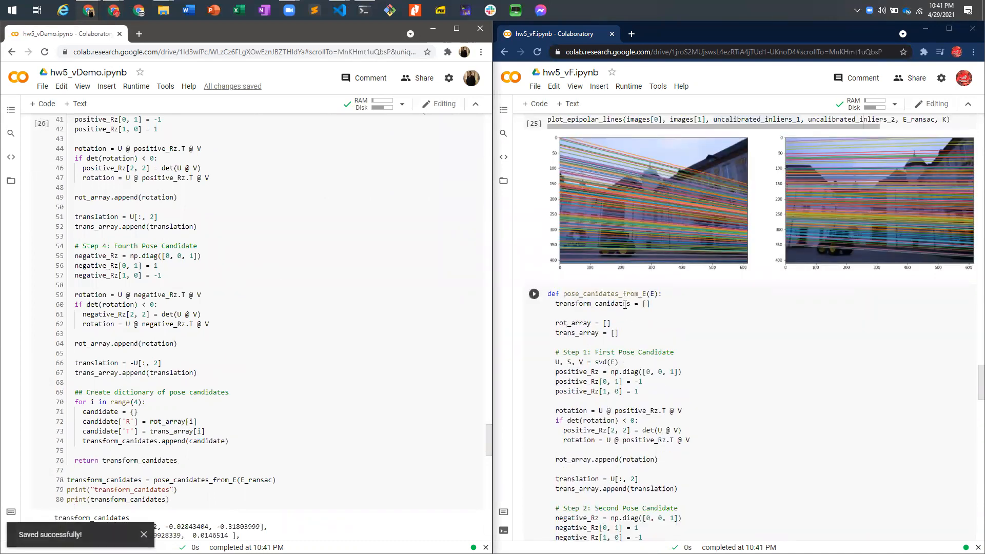
pyautogui.scroll(-3)
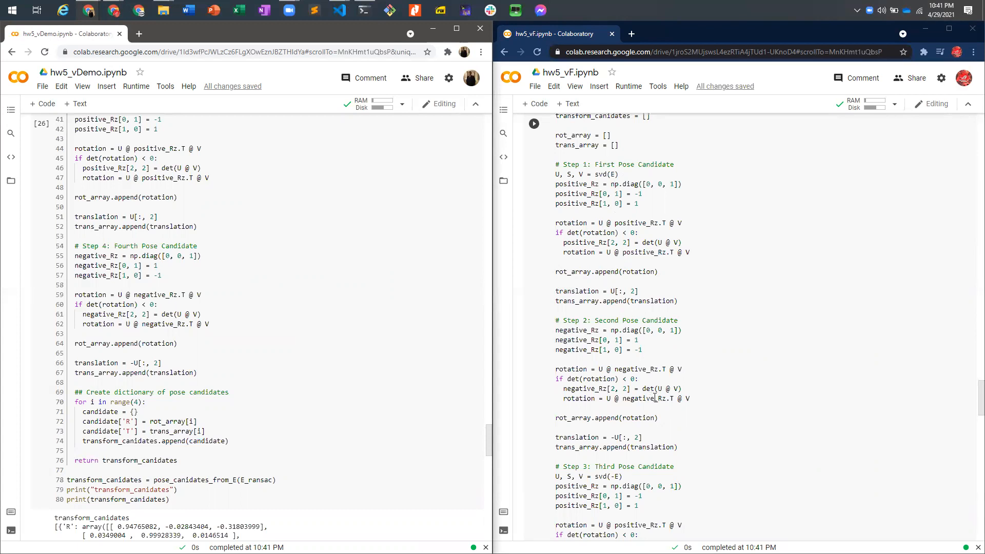
pyautogui.scroll(-3)
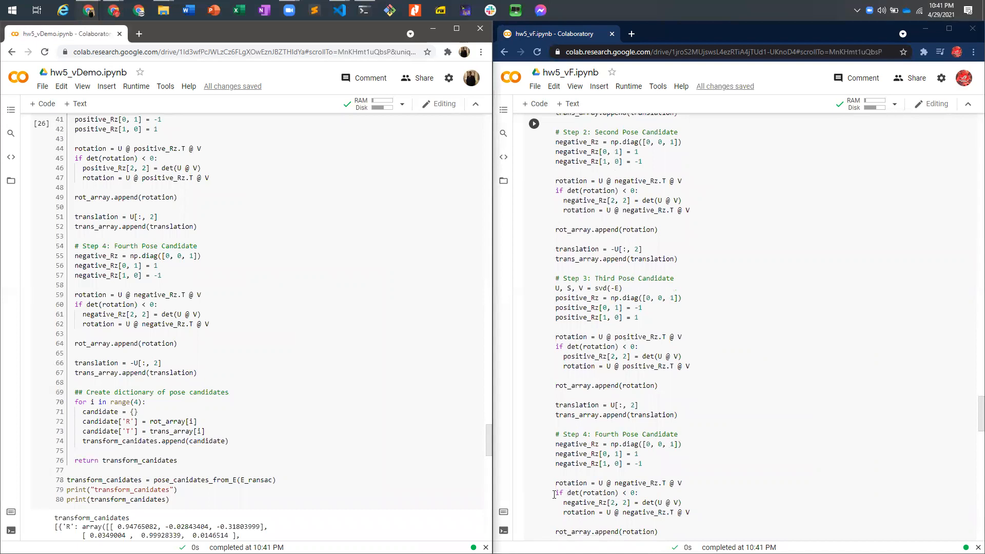
pyautogui.click(636, 493)
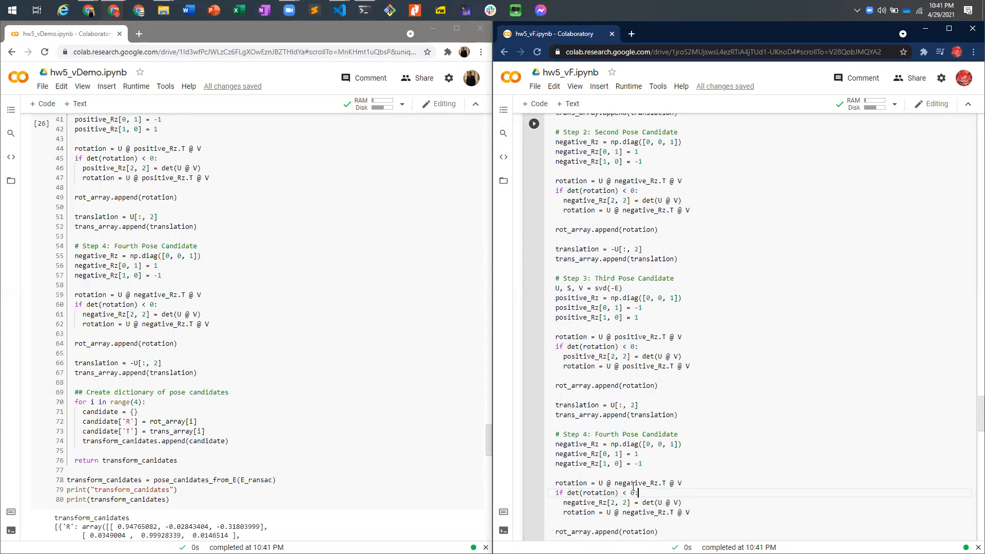
pyautogui.moveTo(699, 495)
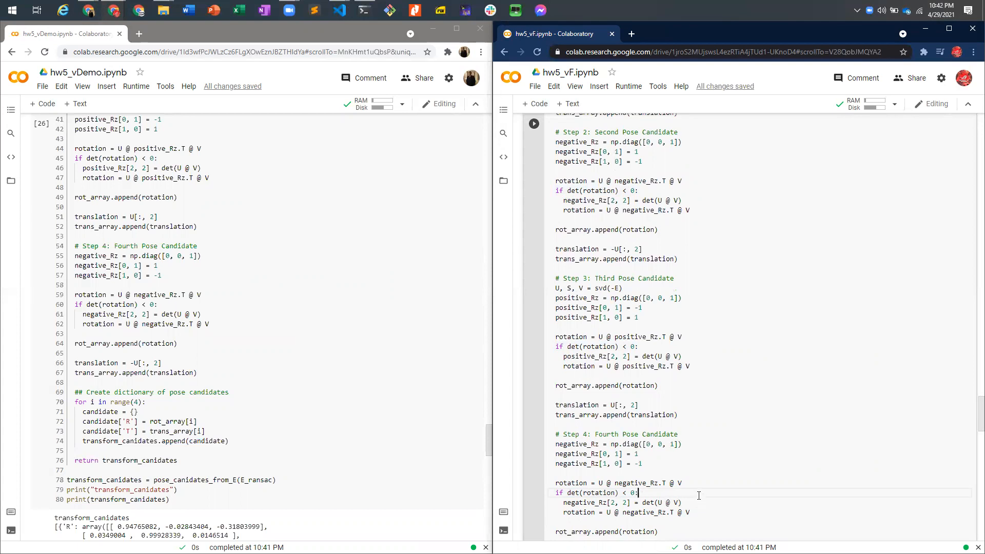
pyautogui.scroll(3)
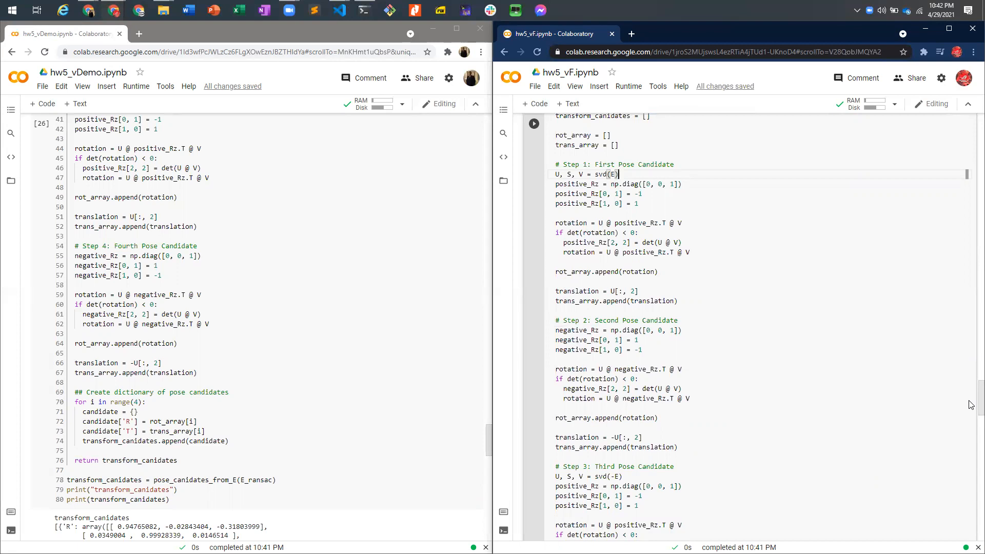
pyautogui.scroll(-3)
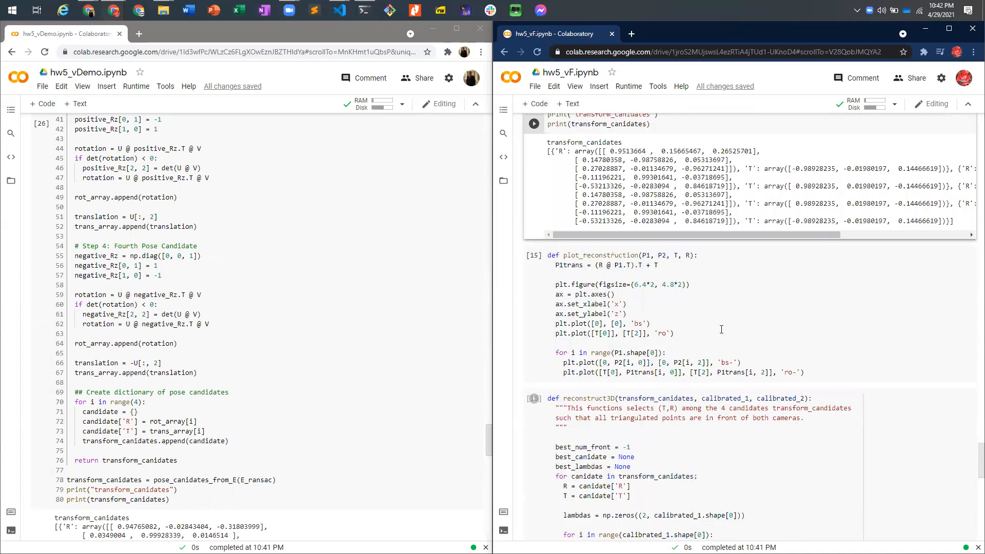
pyautogui.scroll(-3)
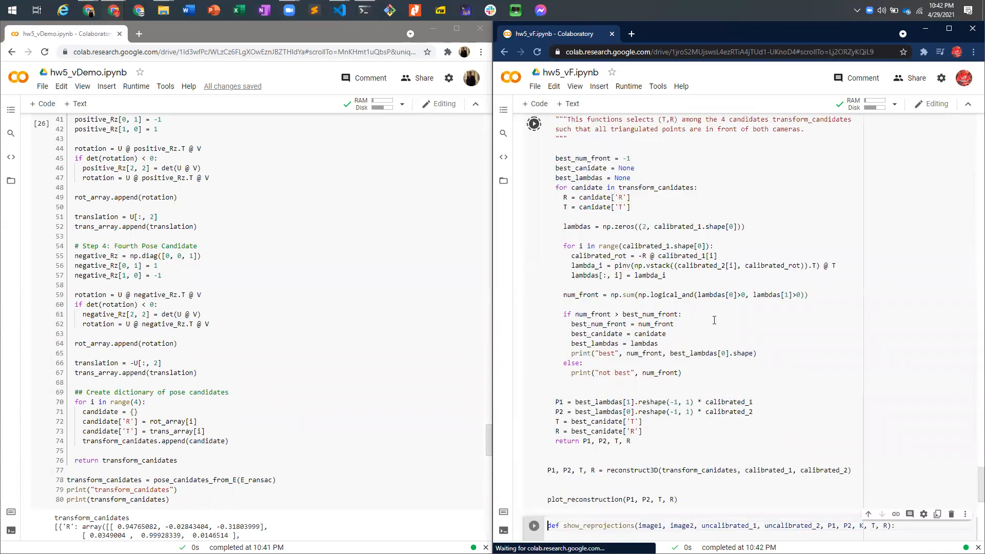
pyautogui.scroll(-3)
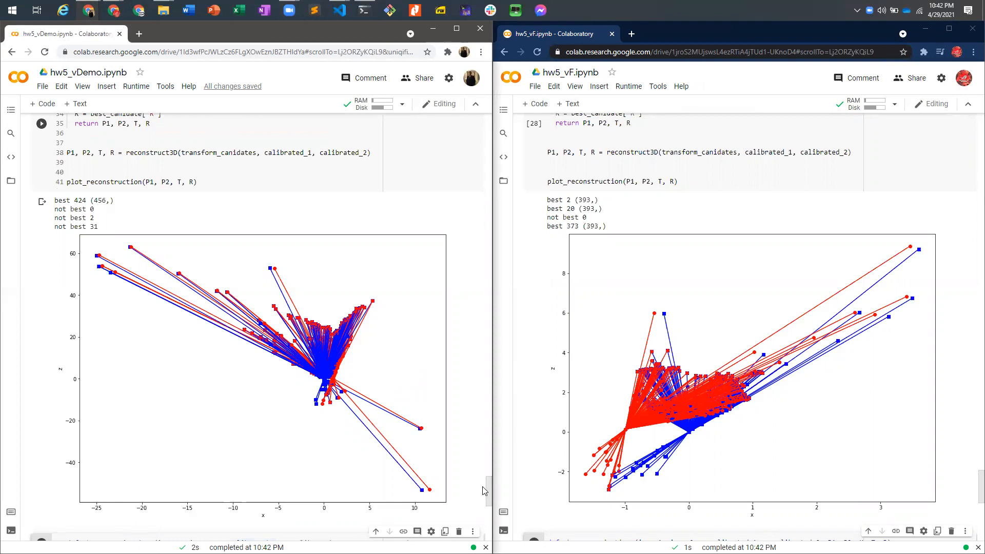
pyautogui.scroll(3)
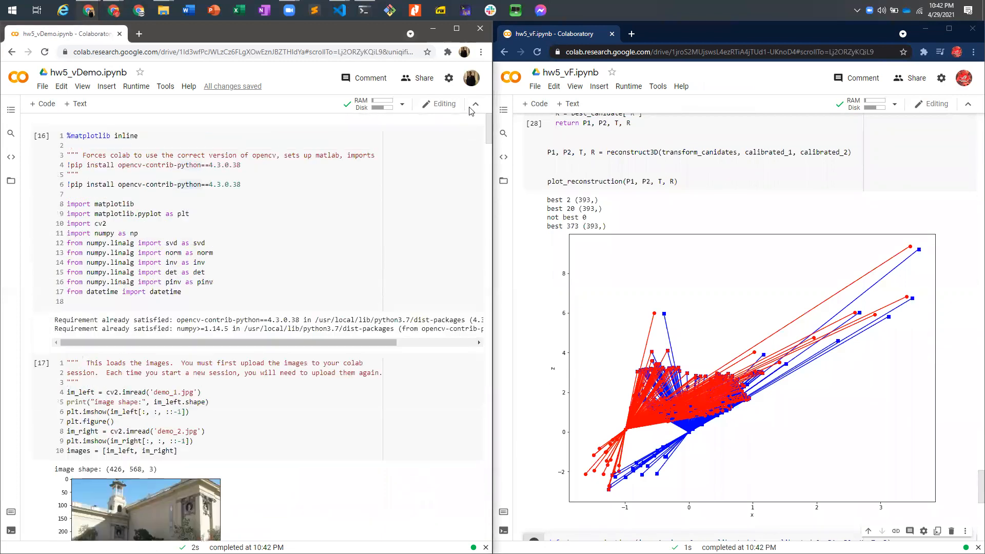
pyautogui.scroll(-3)
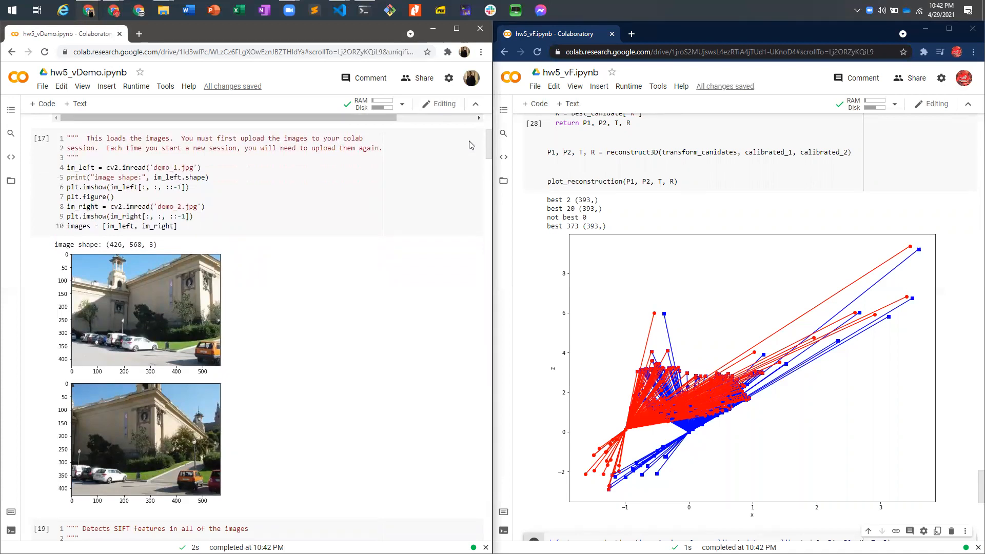
pyautogui.moveTo(134, 437)
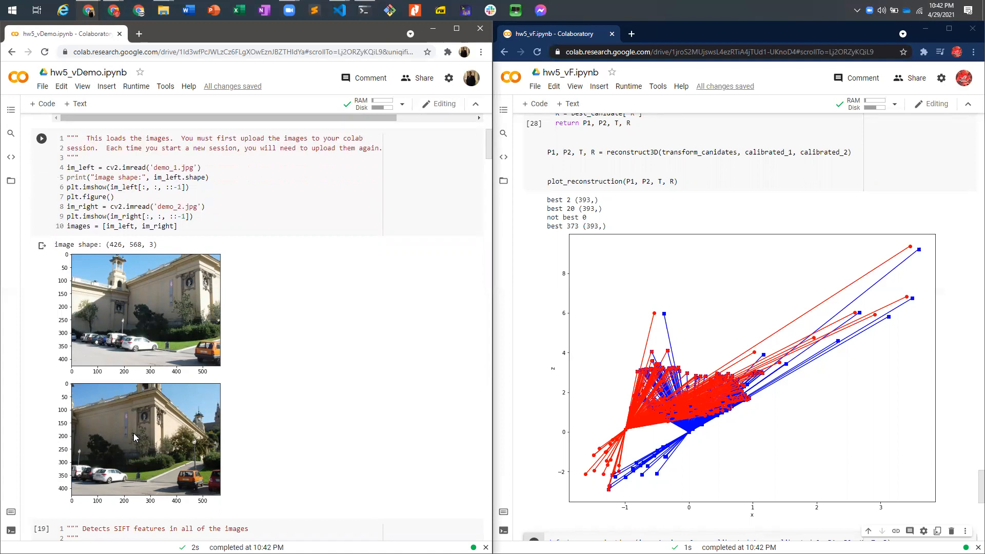
pyautogui.moveTo(476, 139)
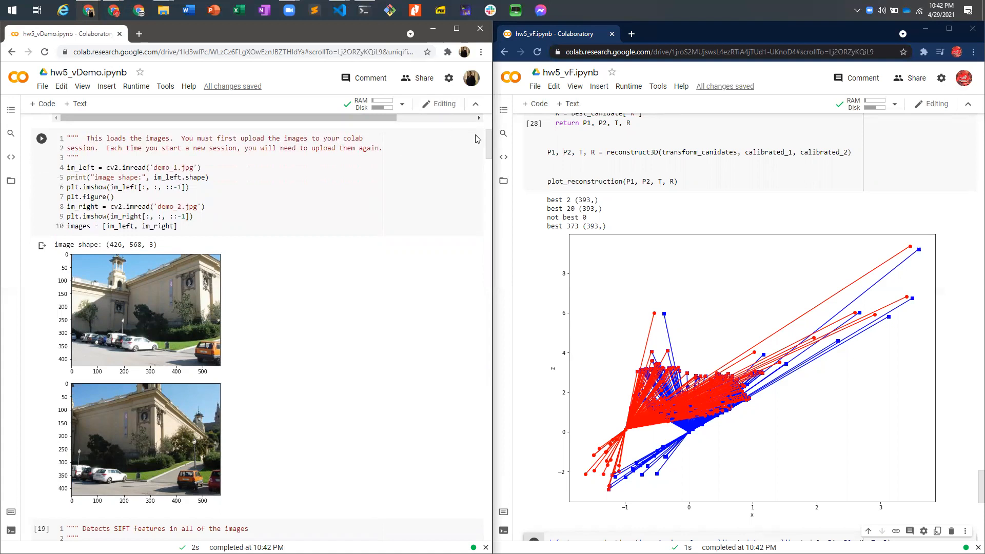
pyautogui.scroll(-3)
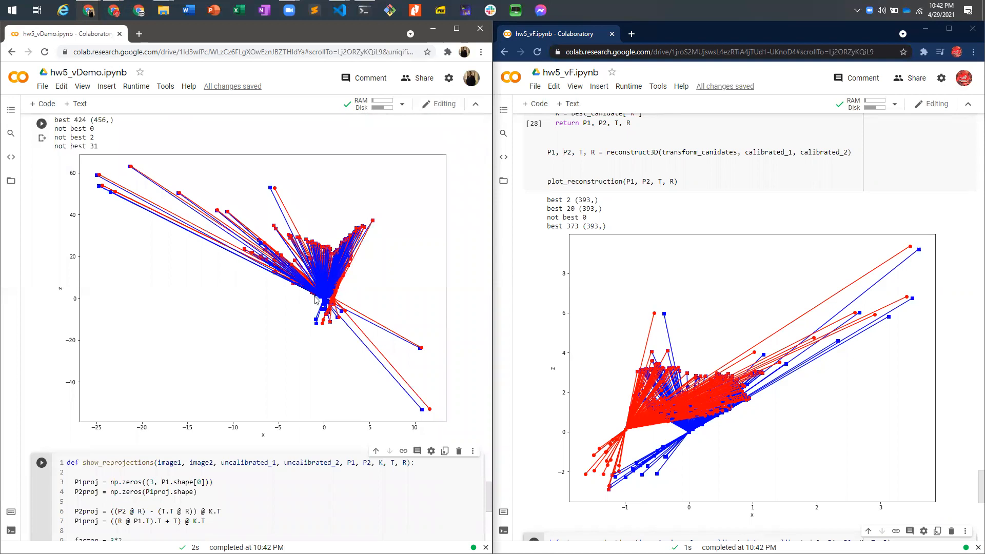
pyautogui.scroll(-3)
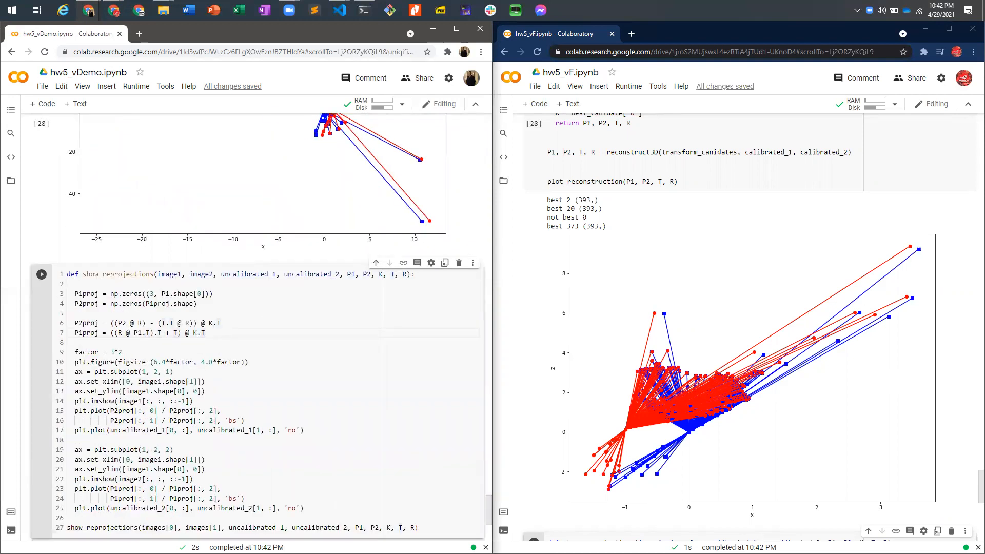
pyautogui.scroll(3)
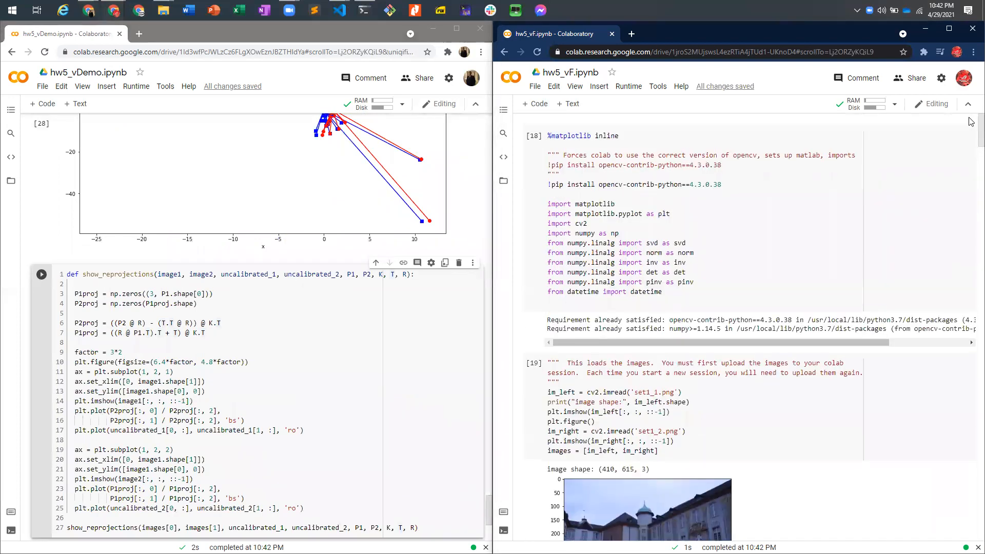
# Run show_reprojections in hw5_vDemo to plot red and blue points on both photos
pyautogui.scroll(-3)
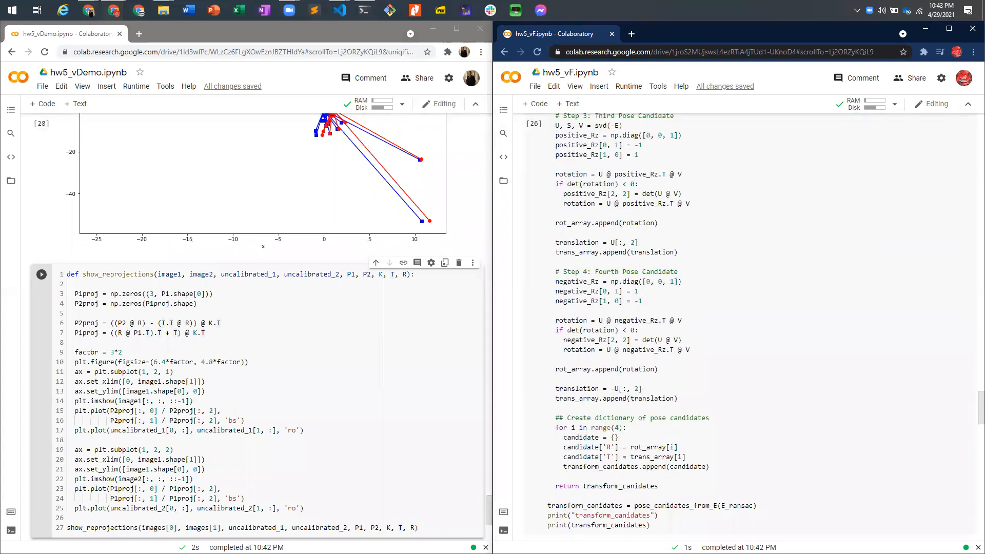
pyautogui.scroll(-3)
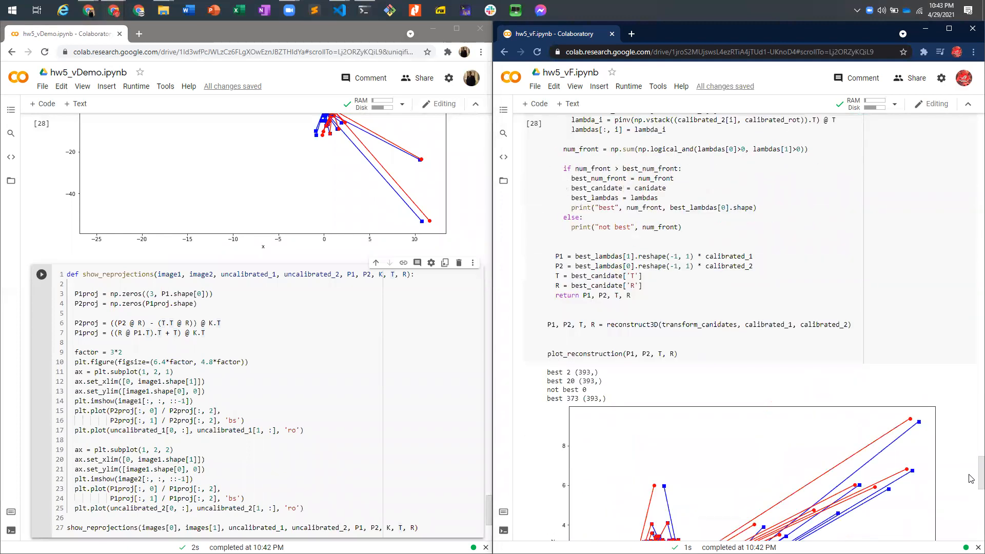
pyautogui.scroll(-3)
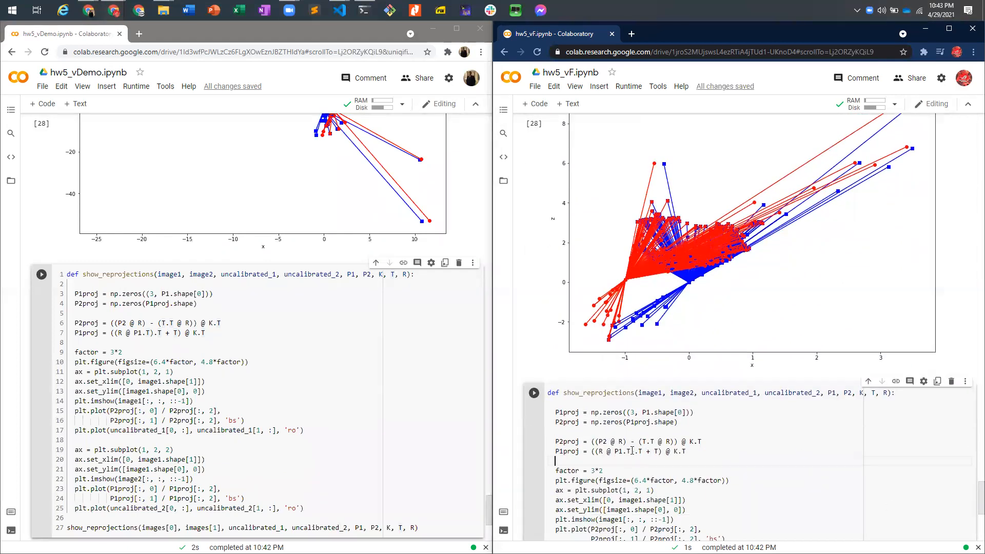
pyautogui.click(533, 392)
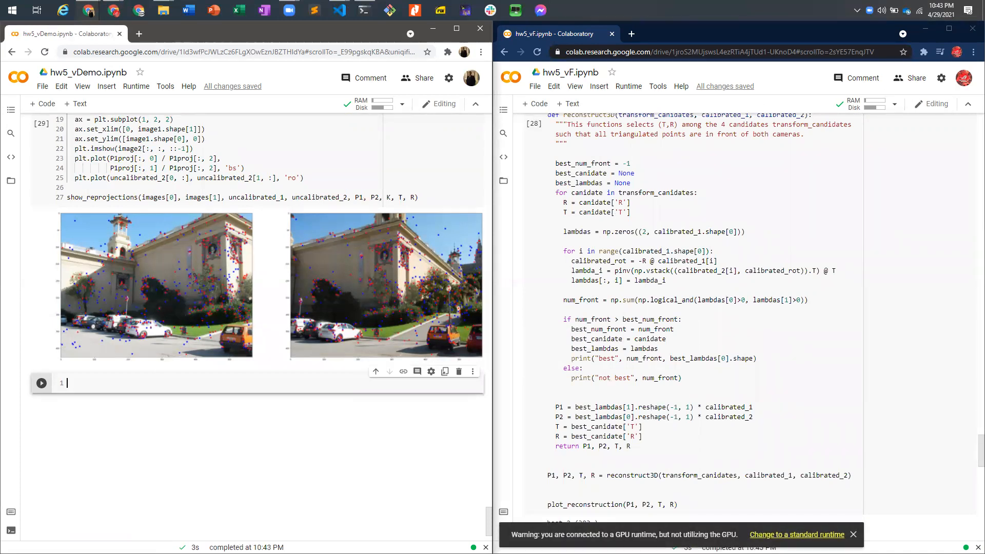
pyautogui.scroll(-3)
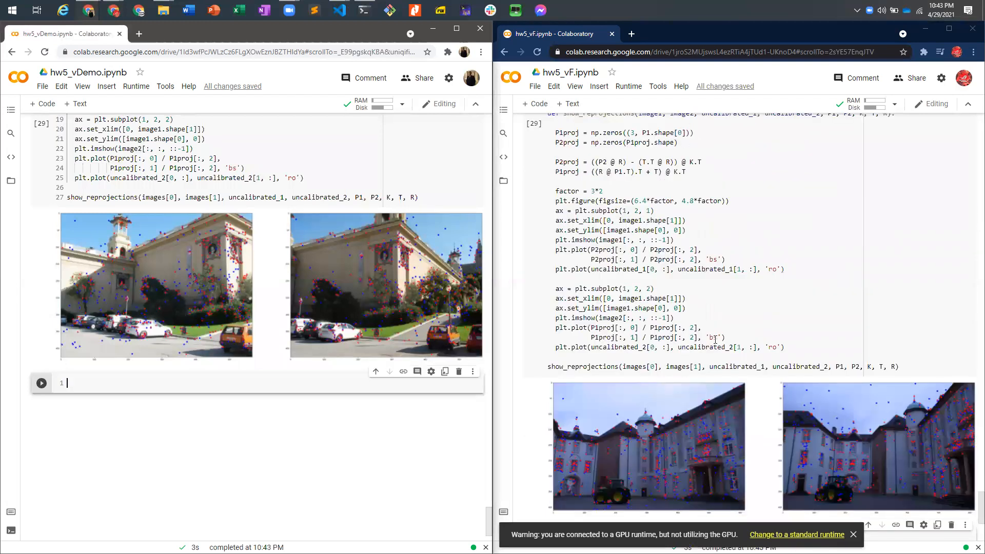
pyautogui.scroll(3)
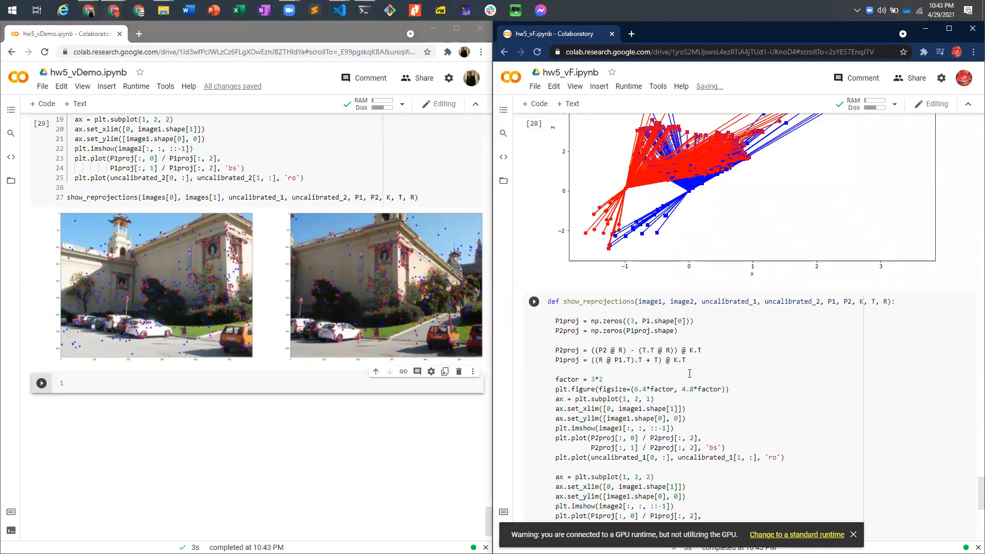
pyautogui.click(757, 355)
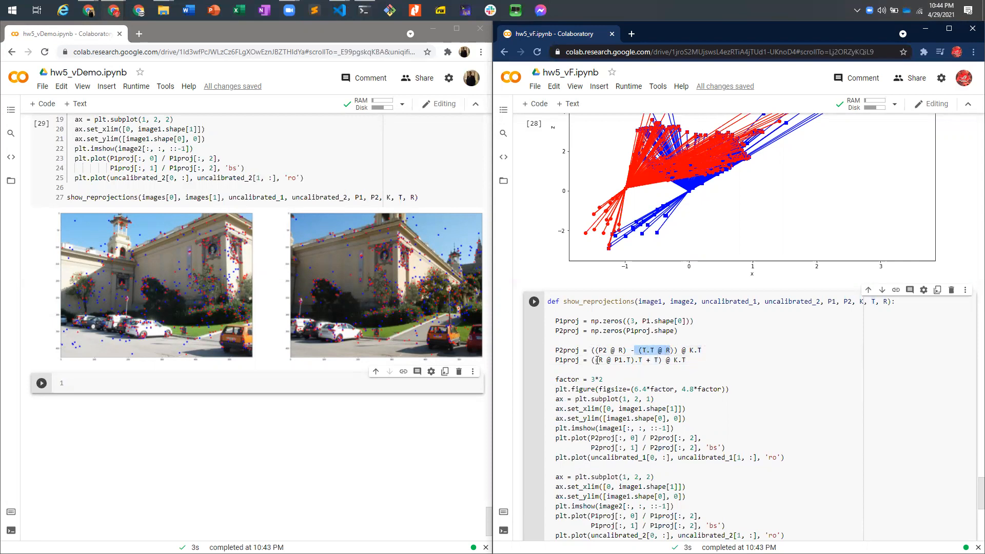
pyautogui.doubleClick(615, 360)
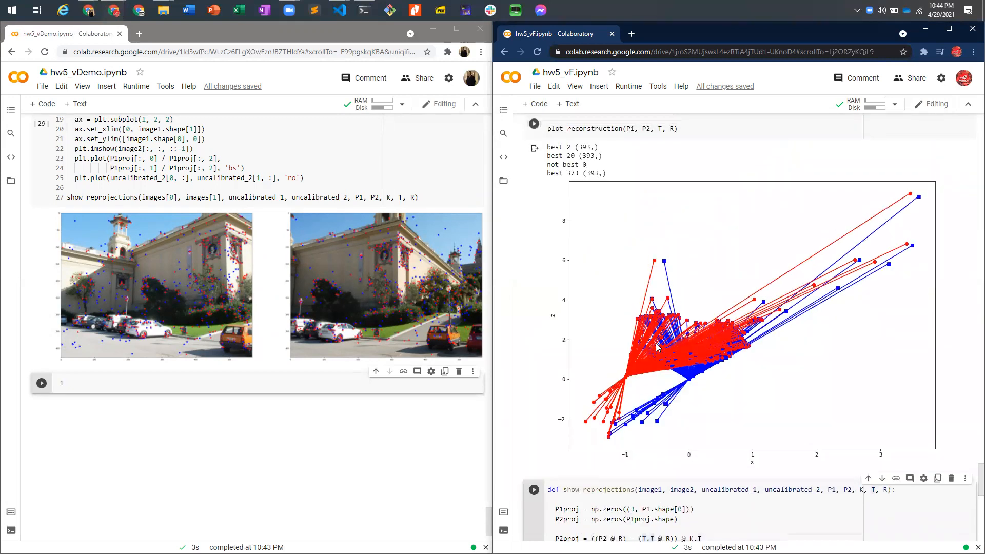
pyautogui.scroll(-3)
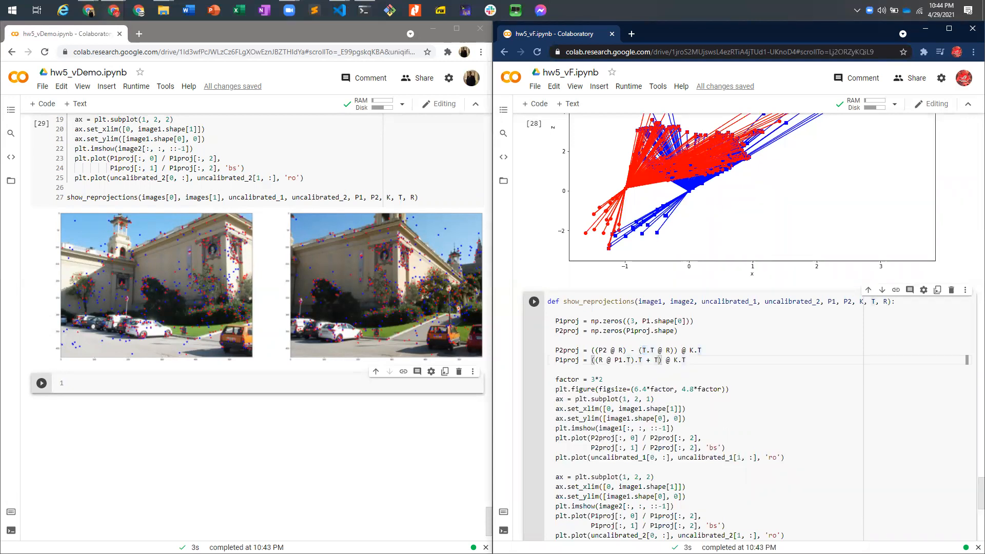
pyautogui.scroll(-3)
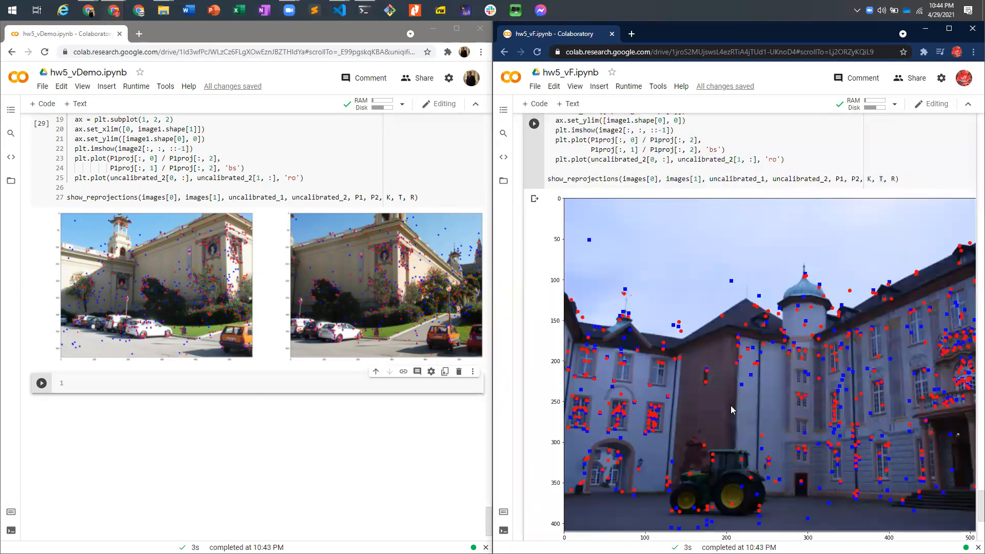
# Scroll through both notebooks' reprojection figures to inspect red and blue points on each photo
pyautogui.scroll(-3)
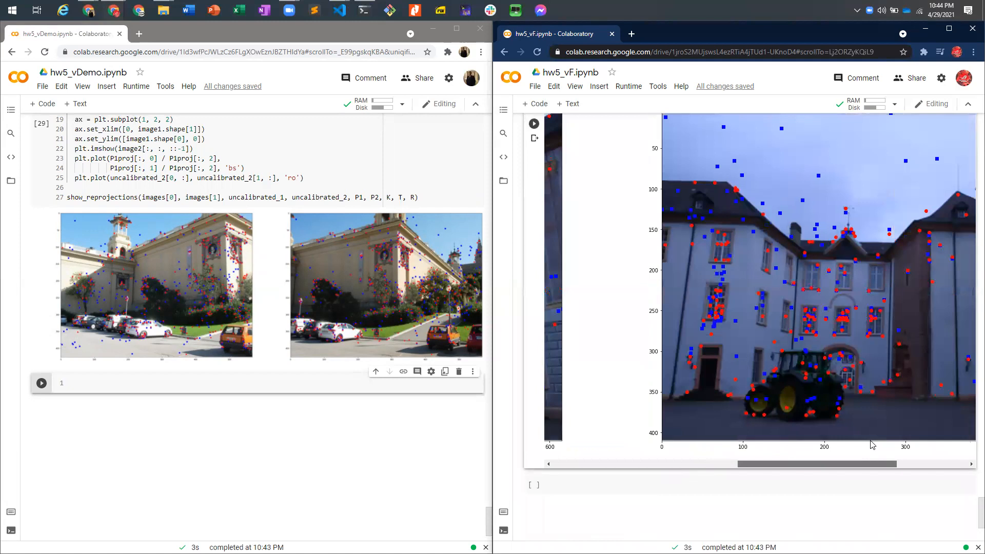
pyautogui.hscroll(3)
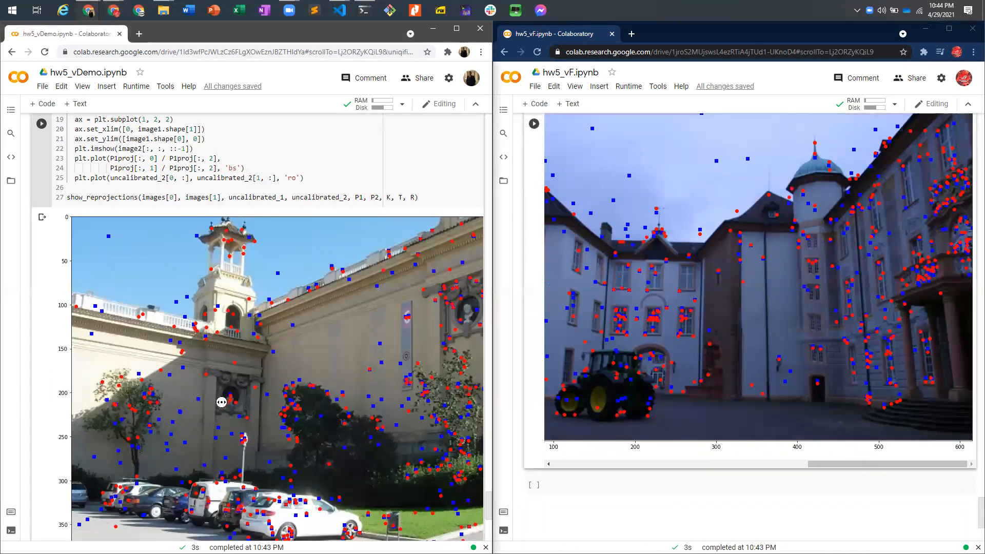
pyautogui.scroll(-3)
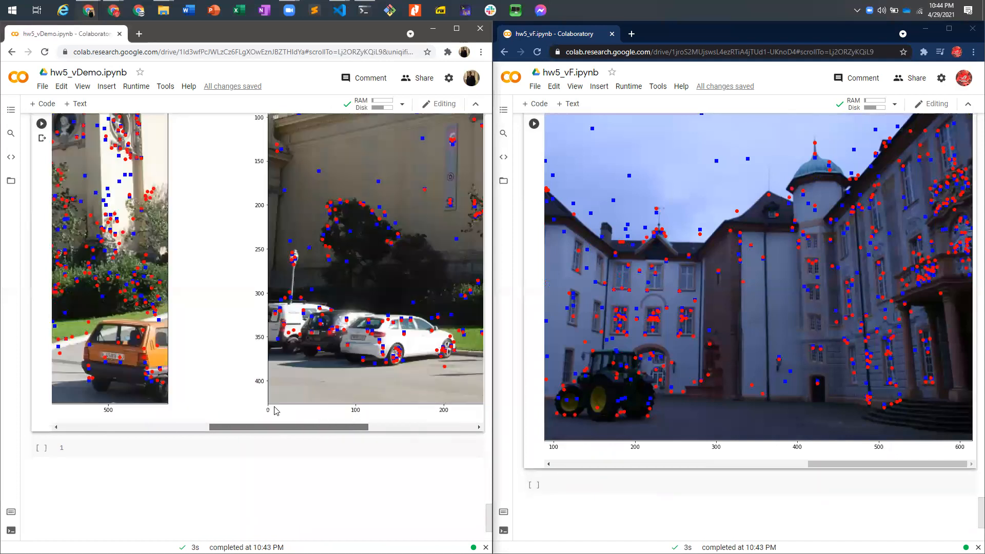
pyautogui.scroll(3)
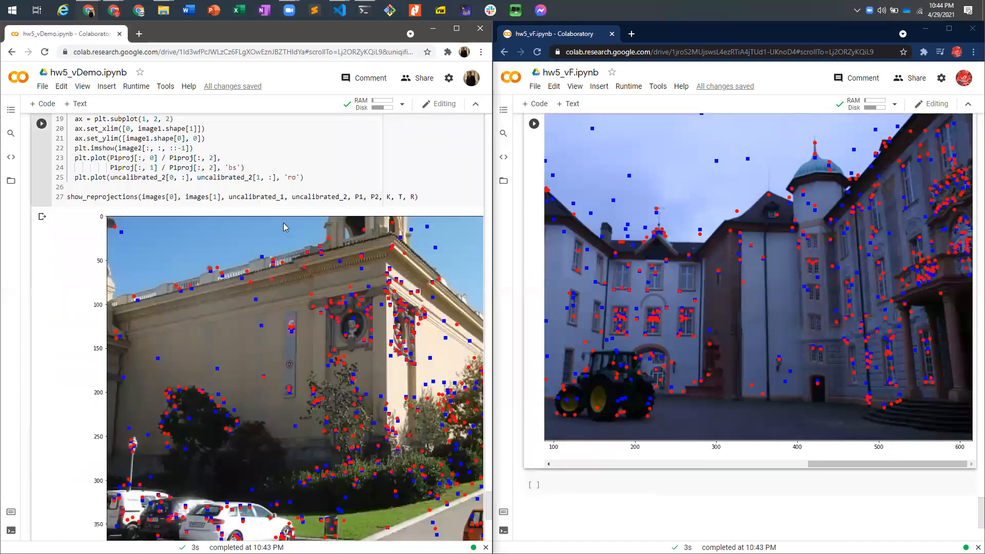
pyautogui.scroll(-3)
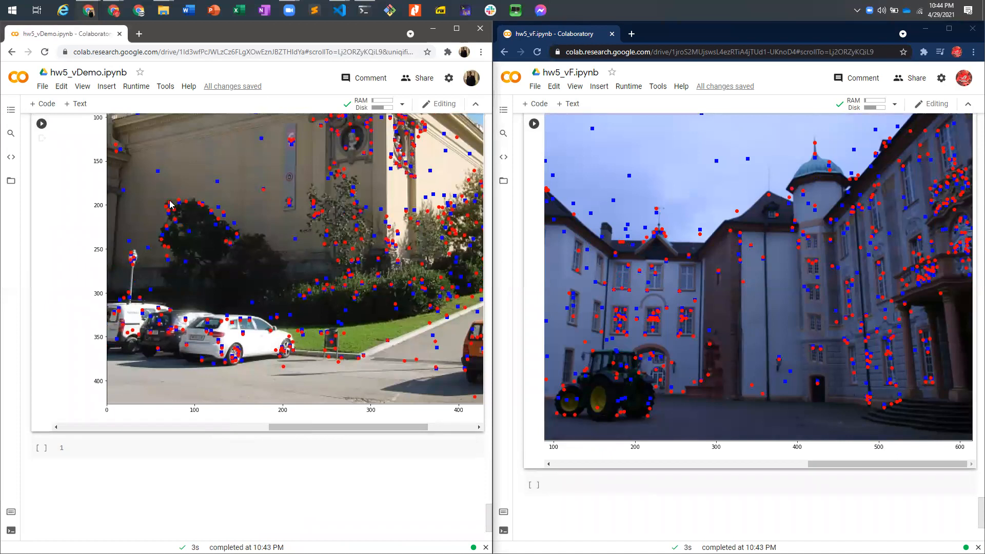
pyautogui.hscroll(3)
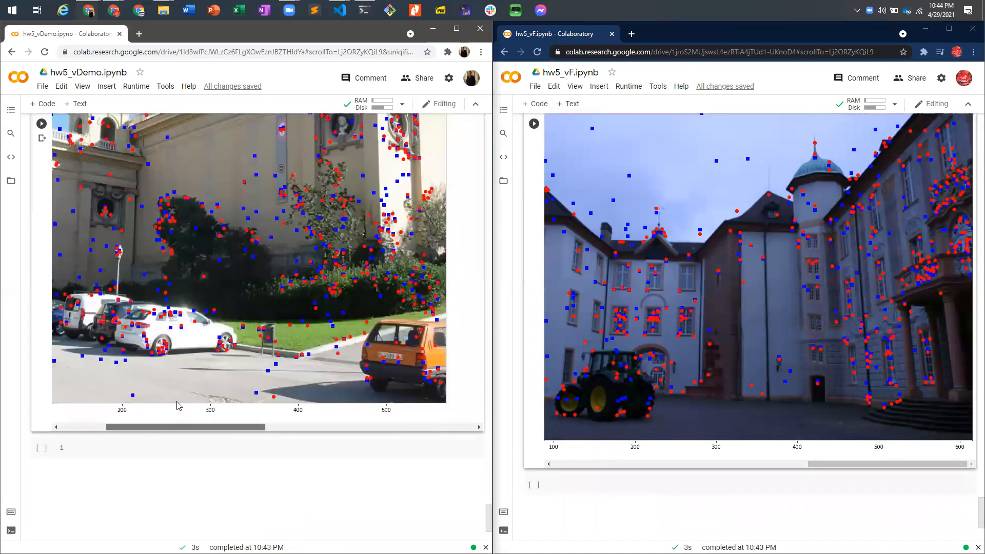
pyautogui.hscroll(3)
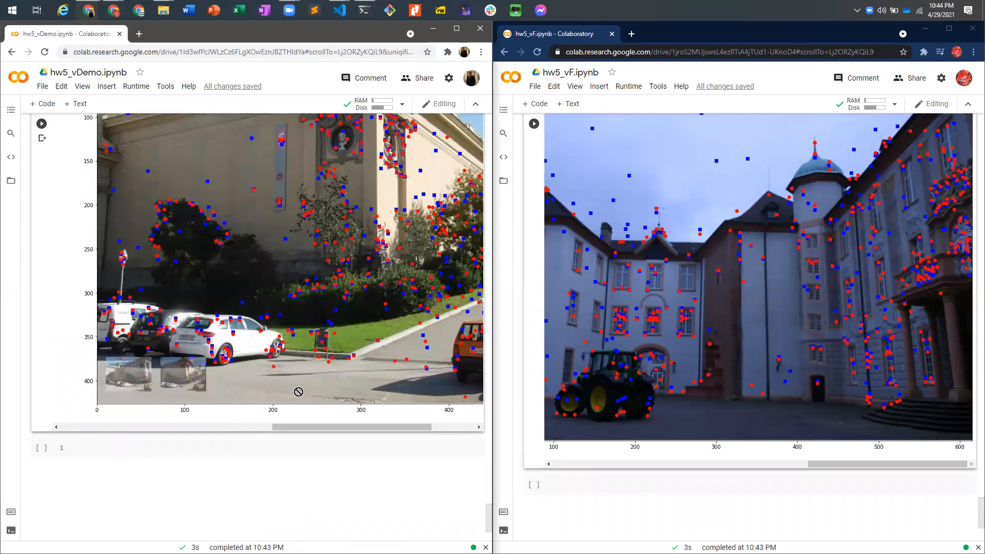
pyautogui.hscroll(3)
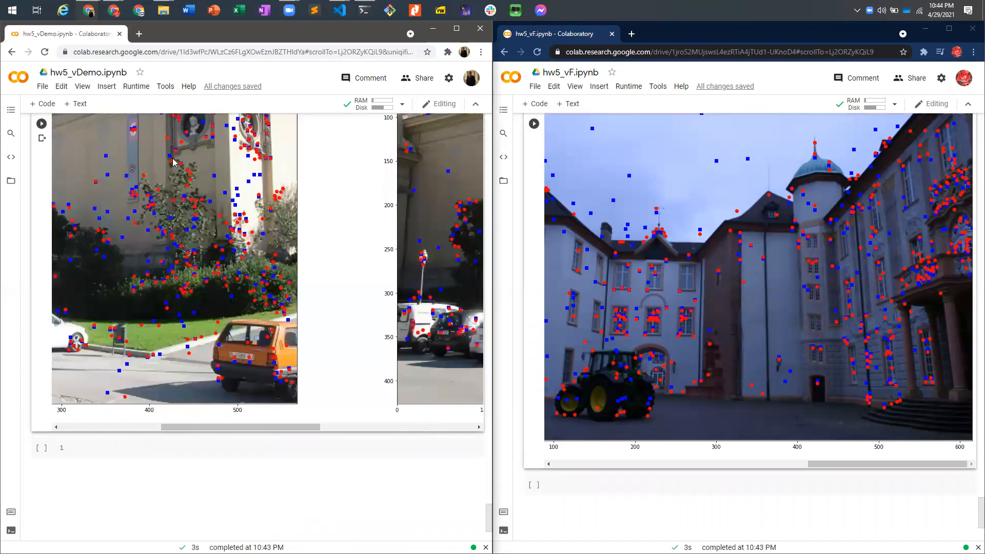
pyautogui.moveTo(397, 295)
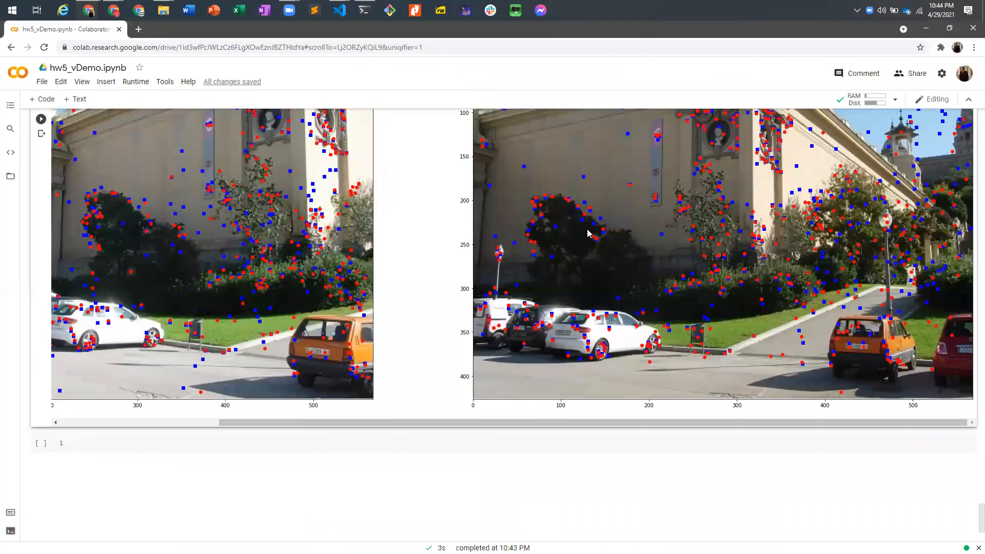
pyautogui.moveTo(885, 246)
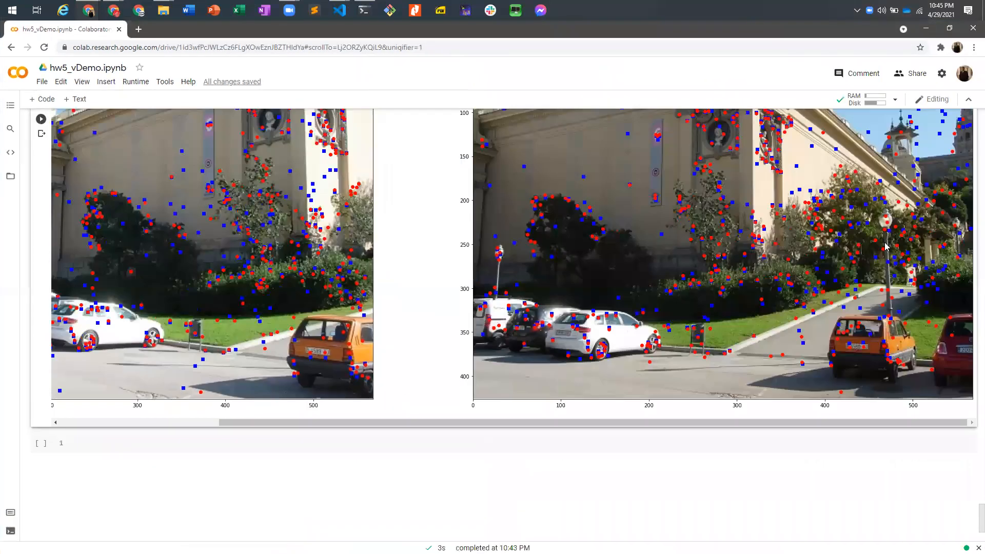